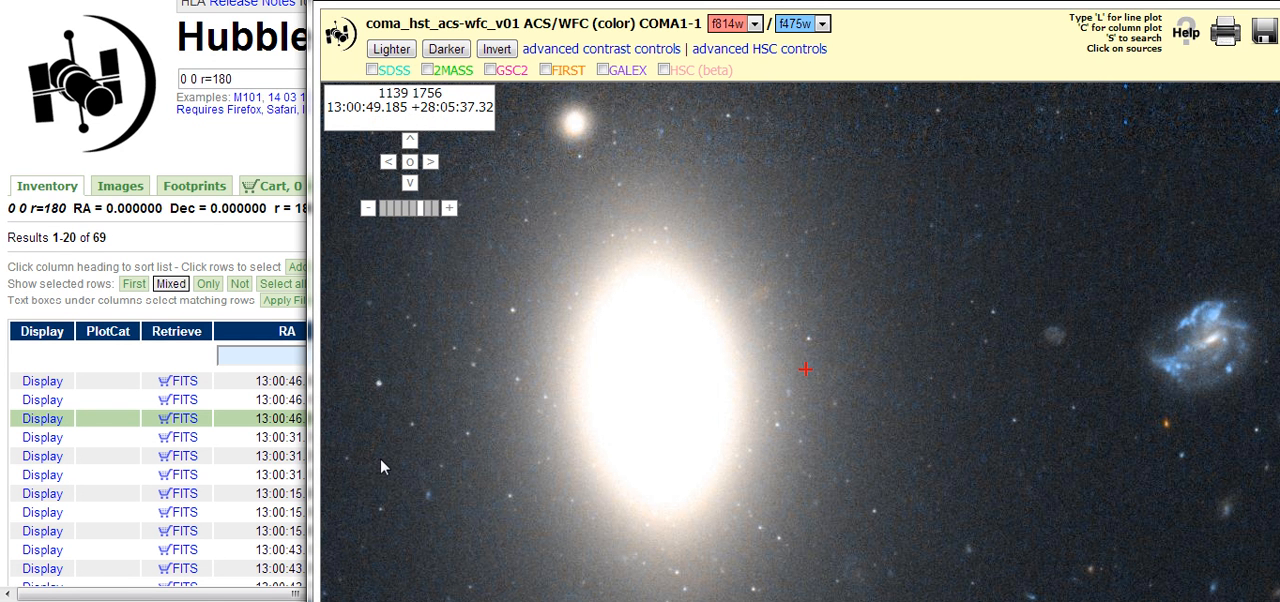
mouse_move(436, 484)
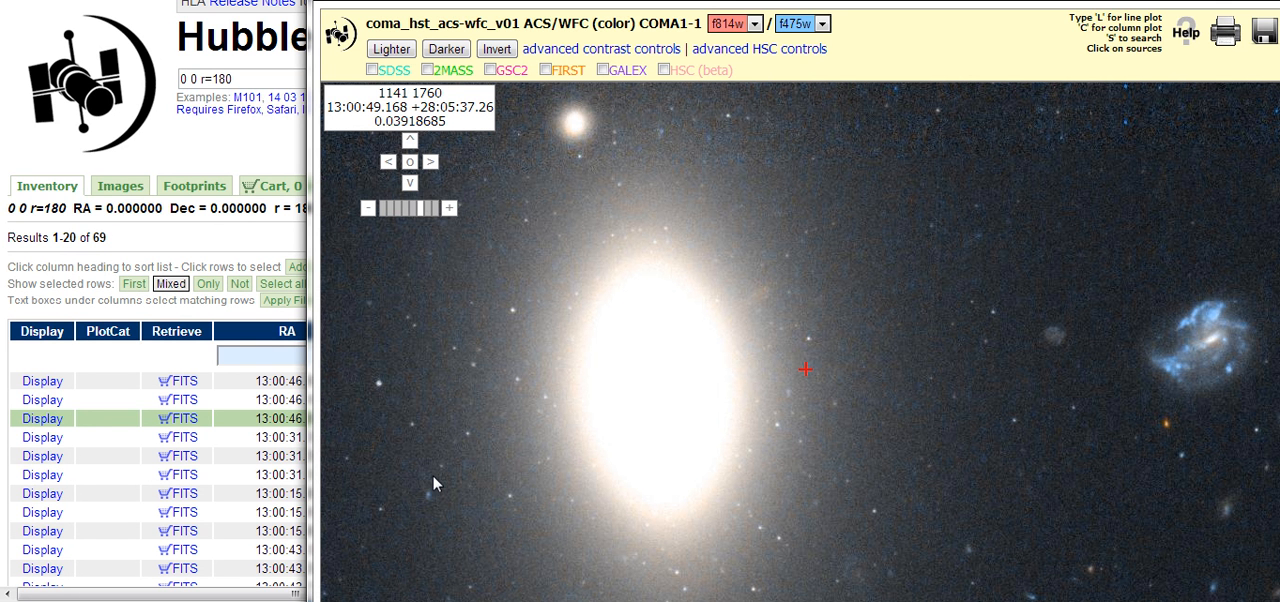
mouse_move(828, 210)
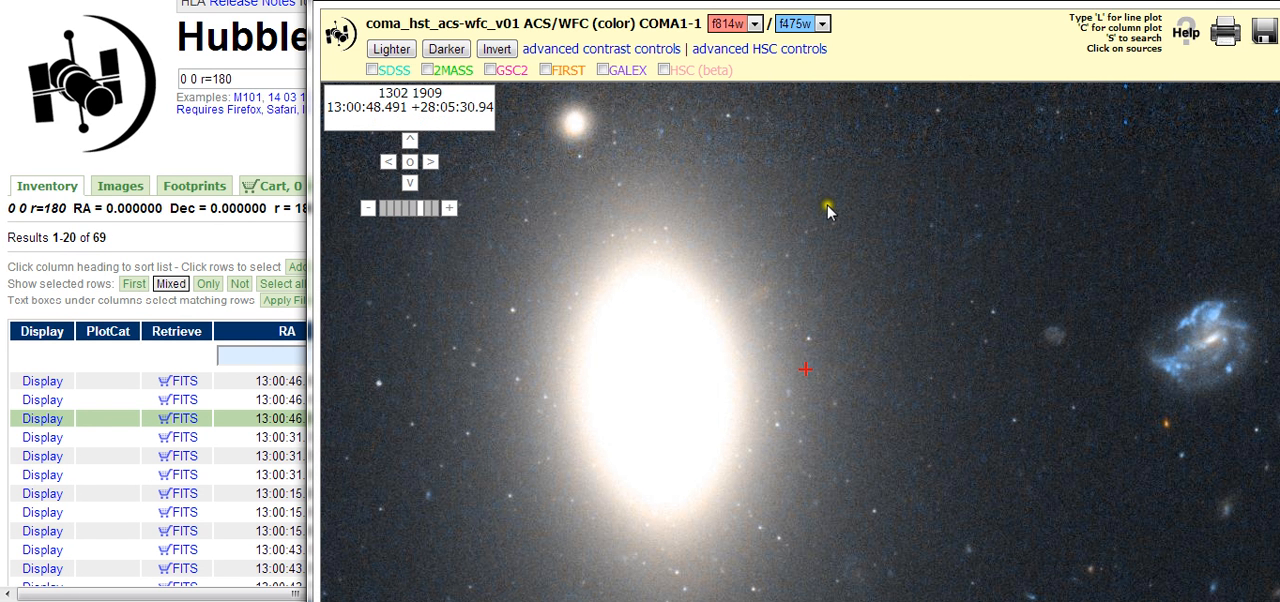
mouse_move(432, 424)
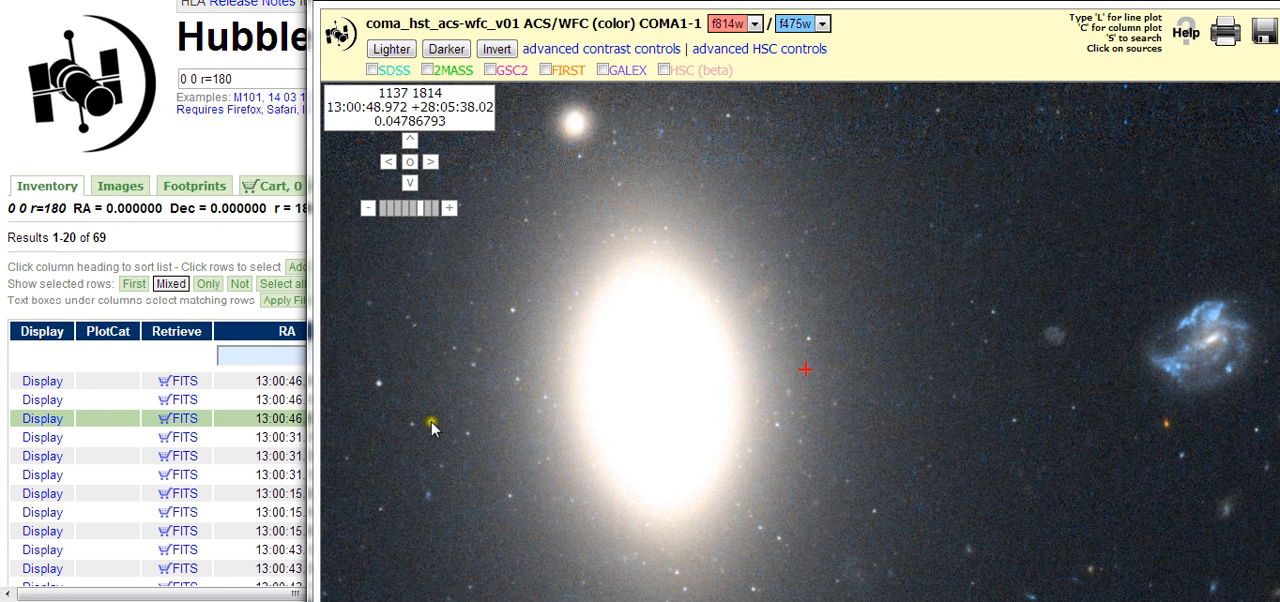
mouse_move(456, 392)
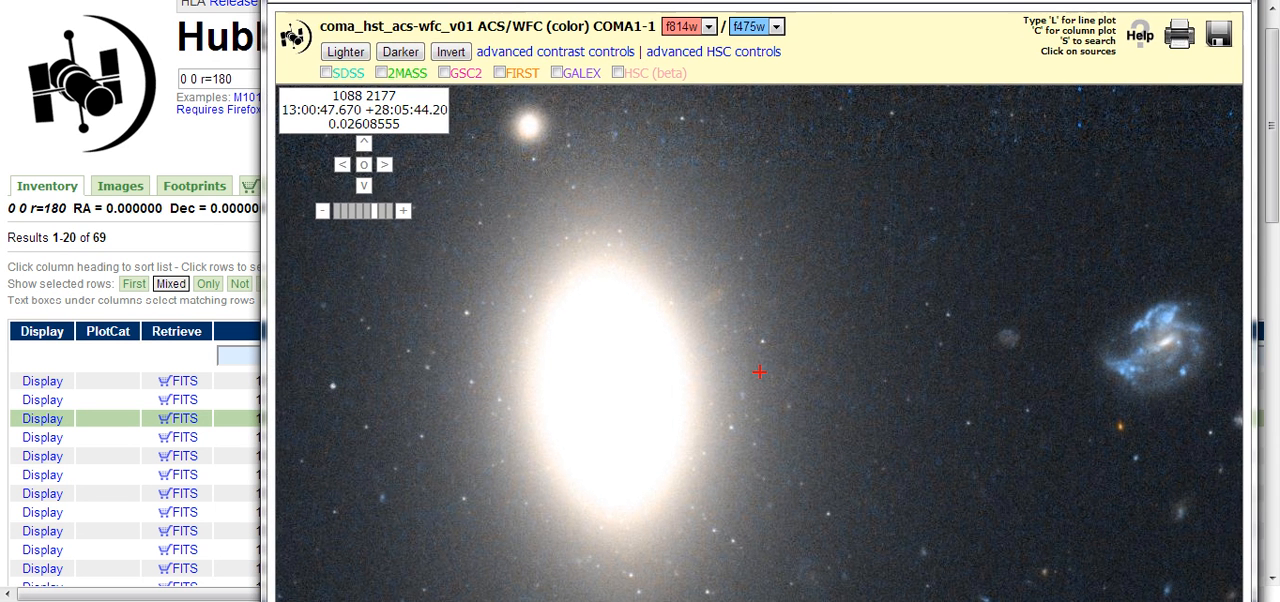
mouse_move(744, 196)
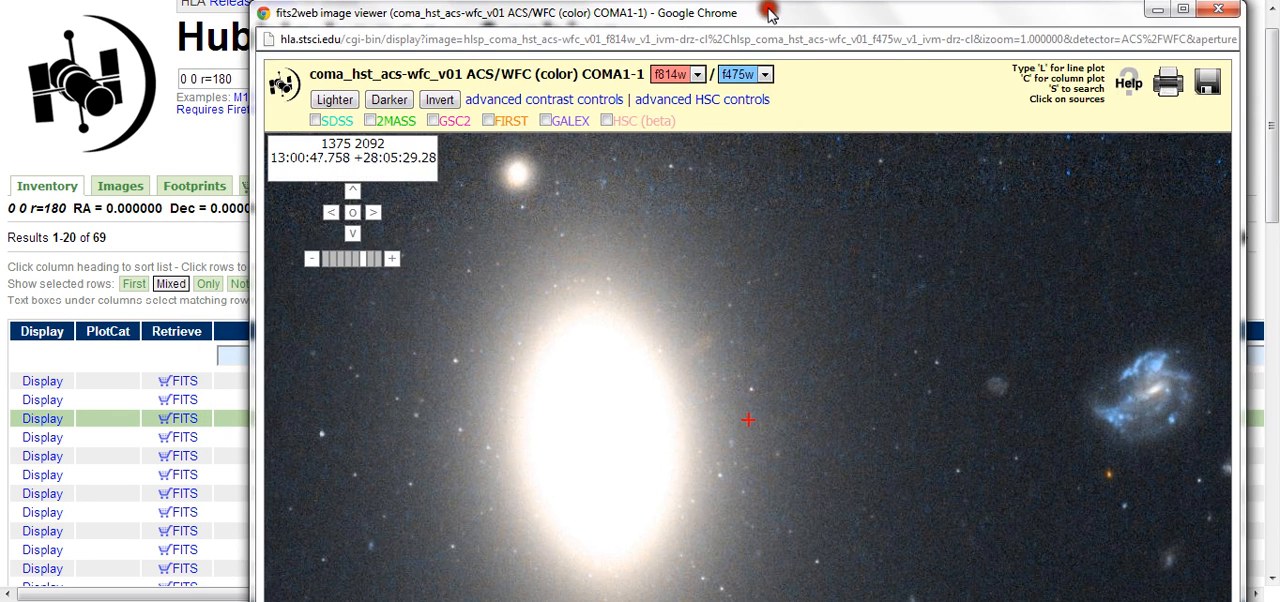
mouse_move(576, 262)
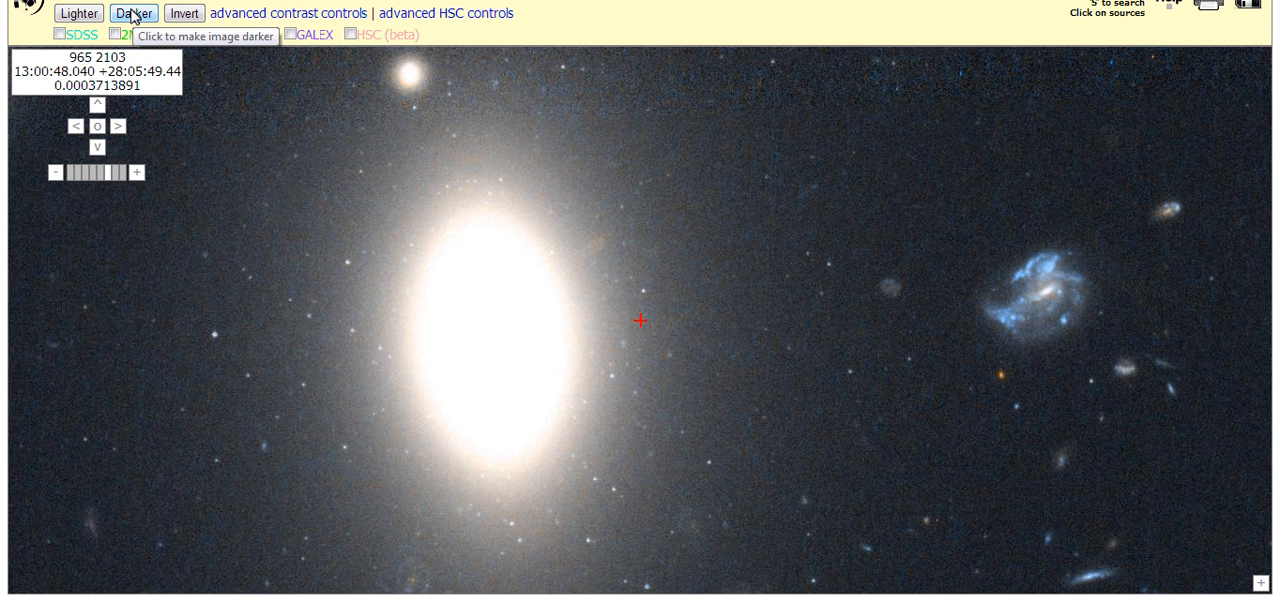
Step: Darken the colour Coma image three steps, shrinking the elliptical galaxy's glow
click(132, 12)
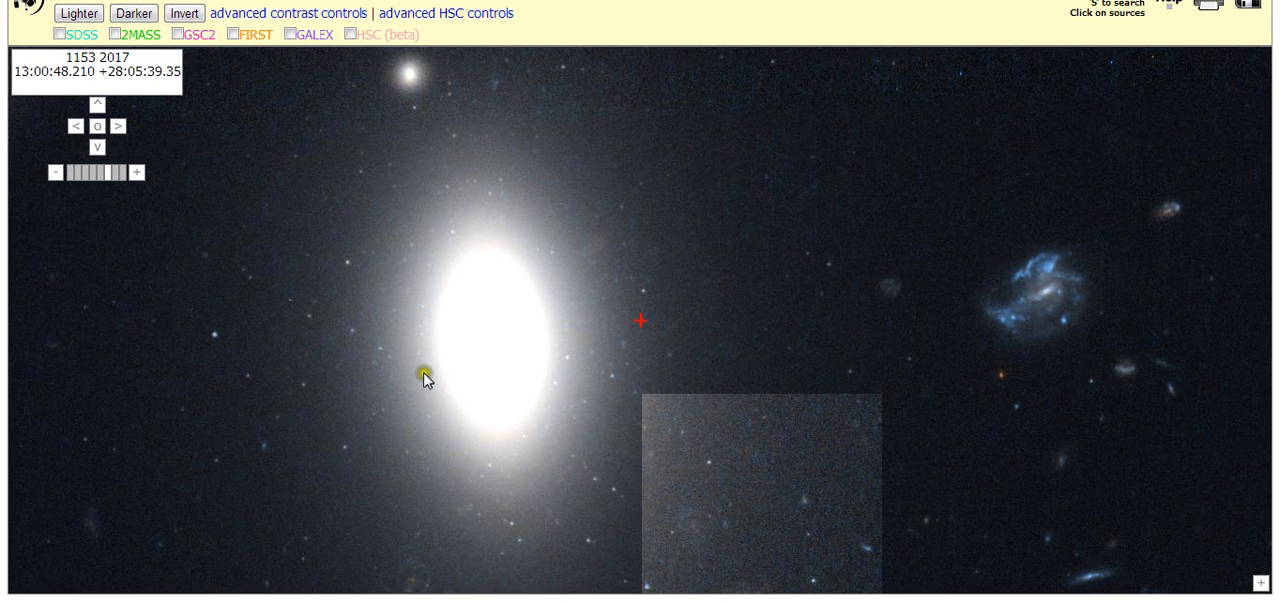
click(424, 372)
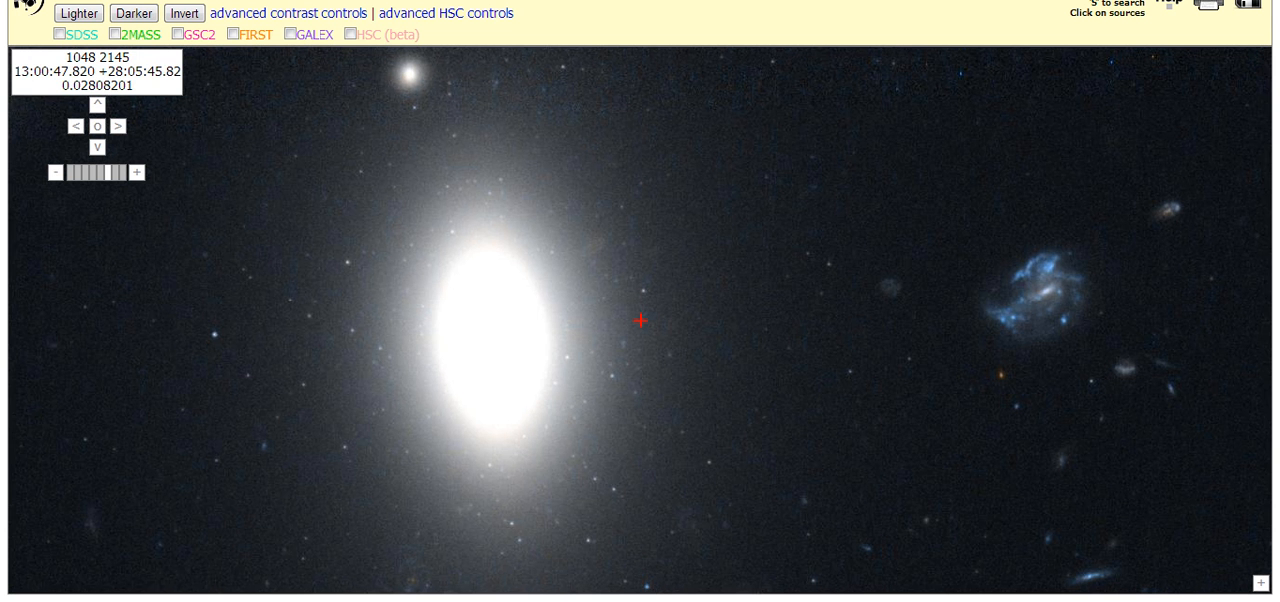
mouse_move(364, 8)
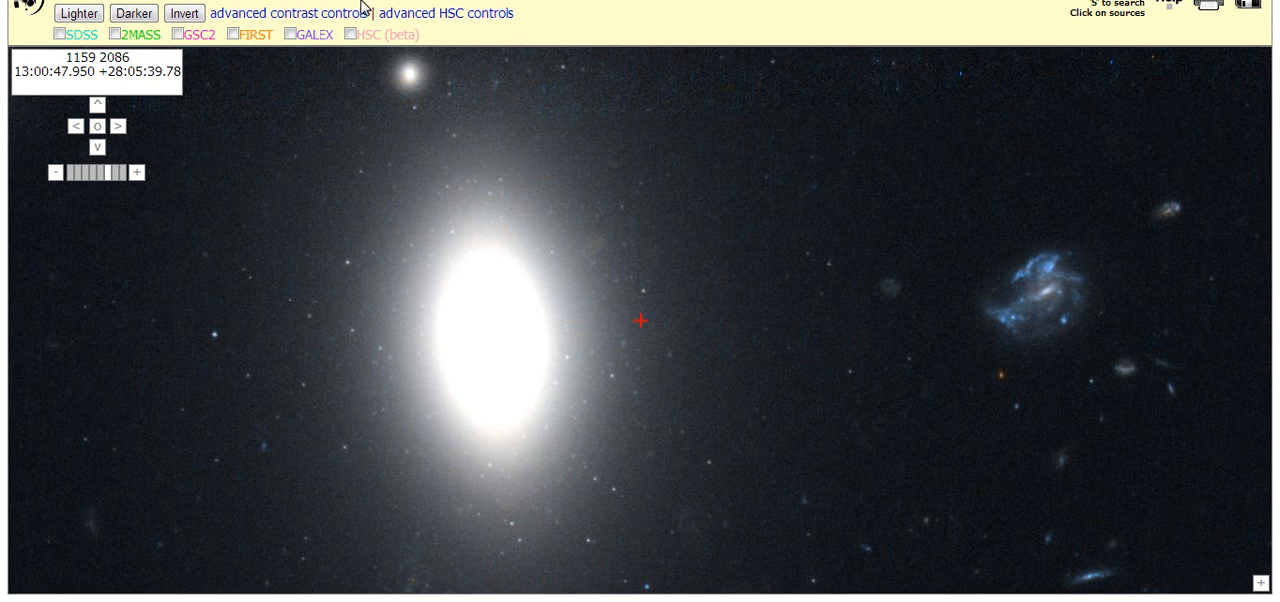
click(132, 12)
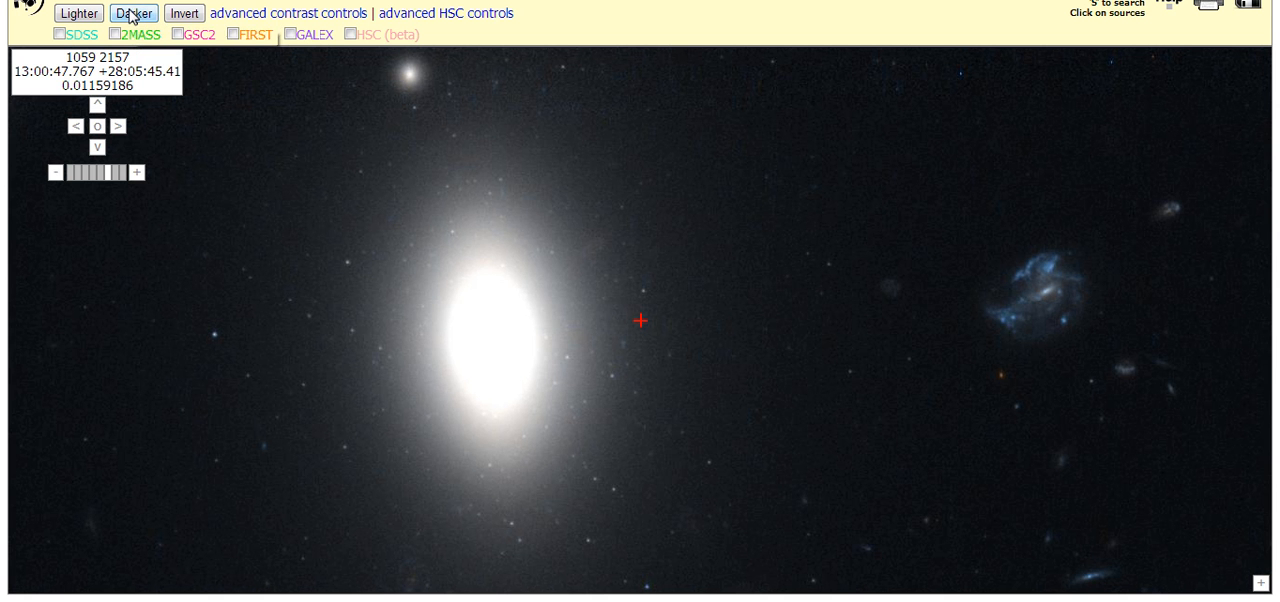
mouse_move(132, 12)
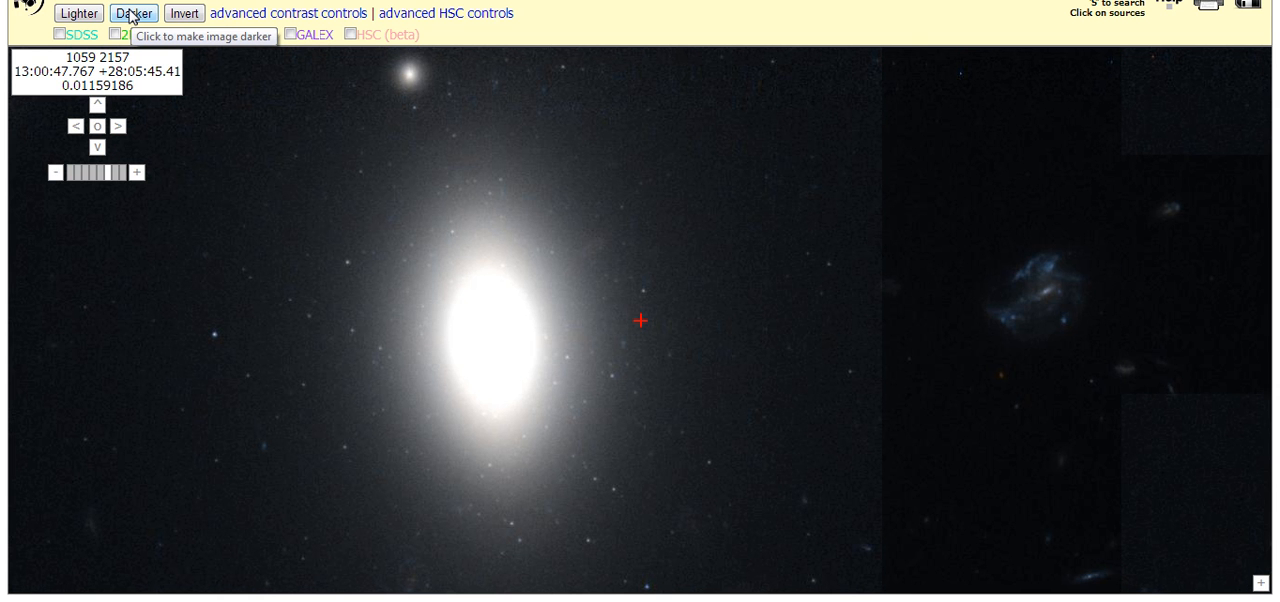
click(132, 12)
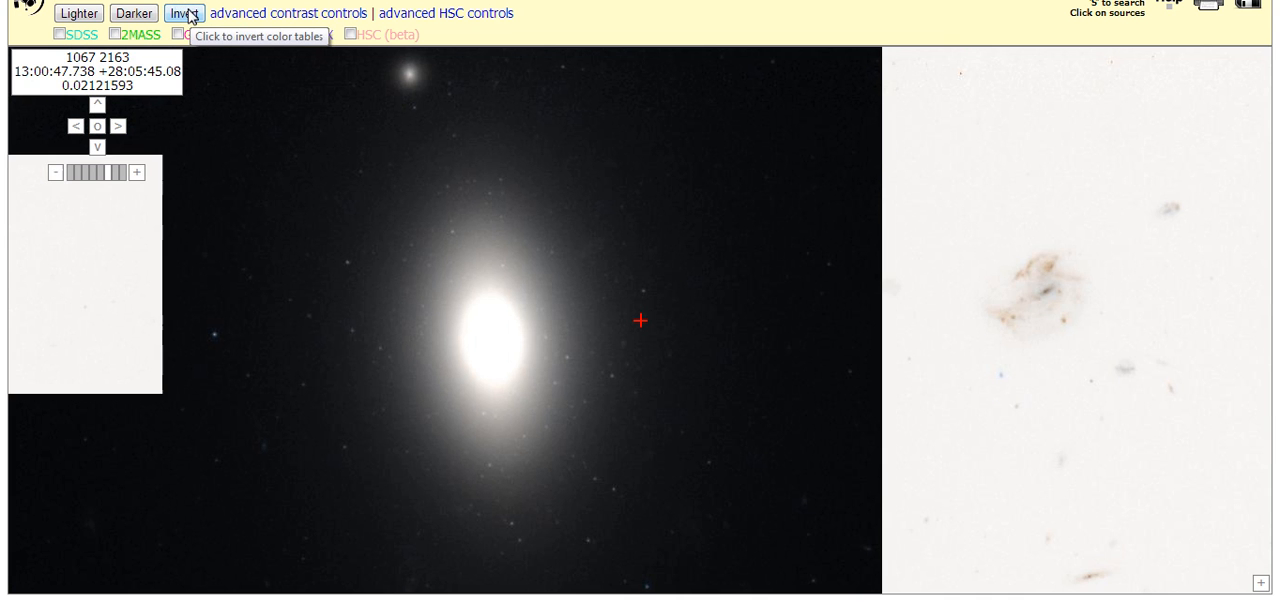
Step: Flip the Coma image to an inverted negative view, then restore normal colours
click(184, 12)
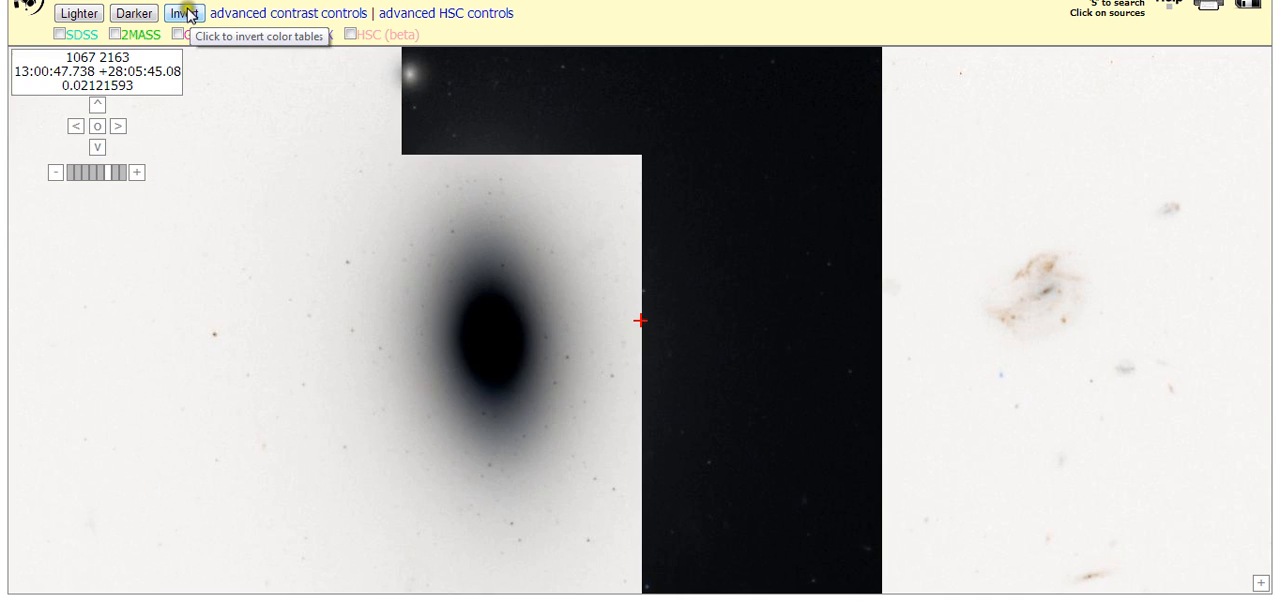
click(184, 12)
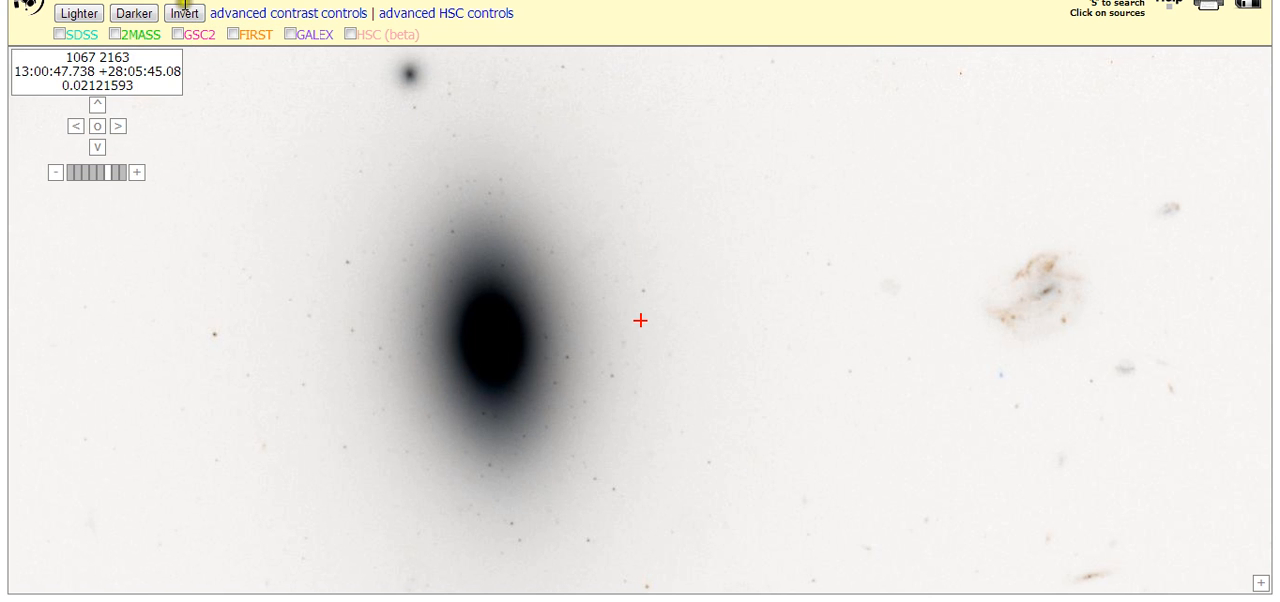
click(184, 12)
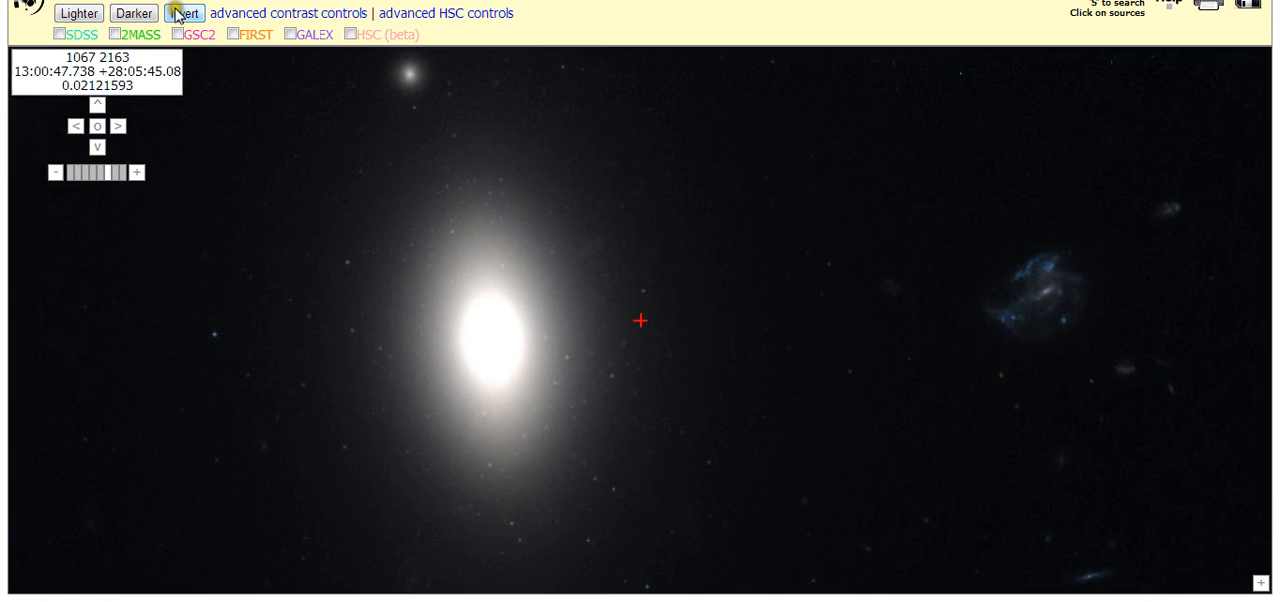
click(184, 12)
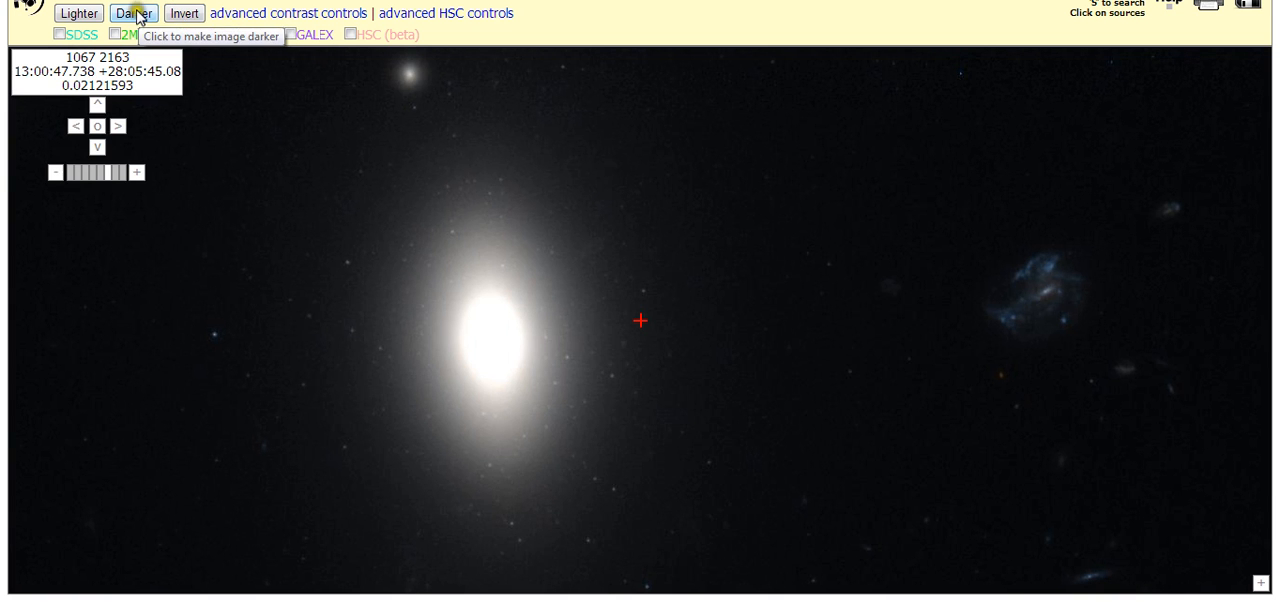
Step: Darken the restored Coma image two more steps
click(132, 12)
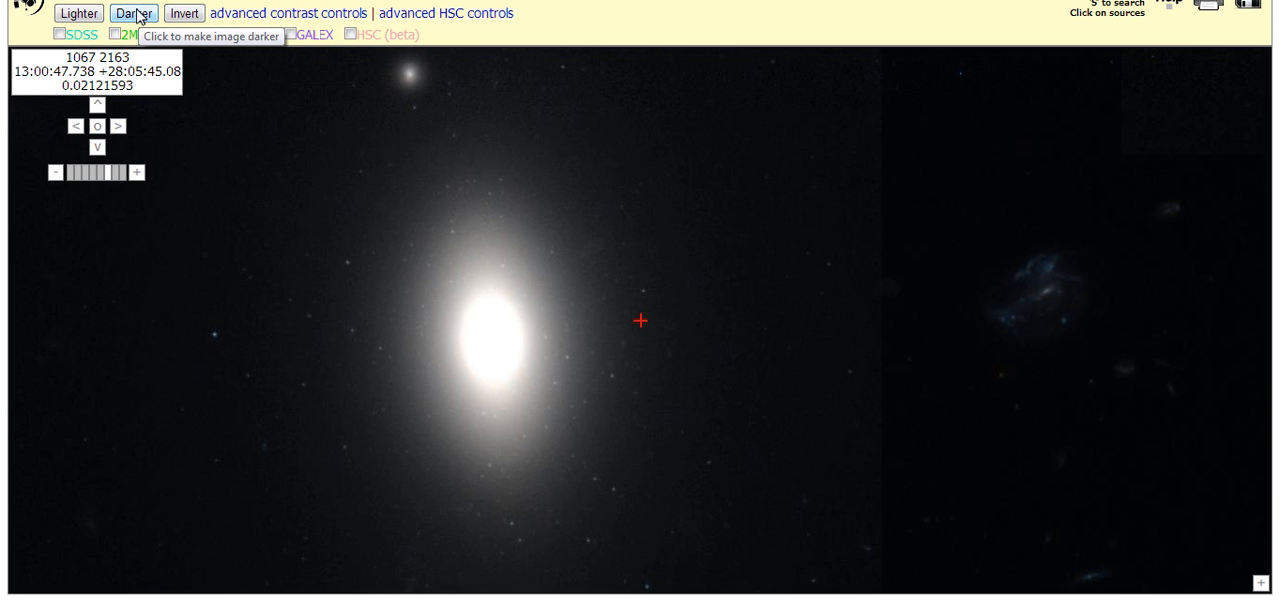
click(132, 12)
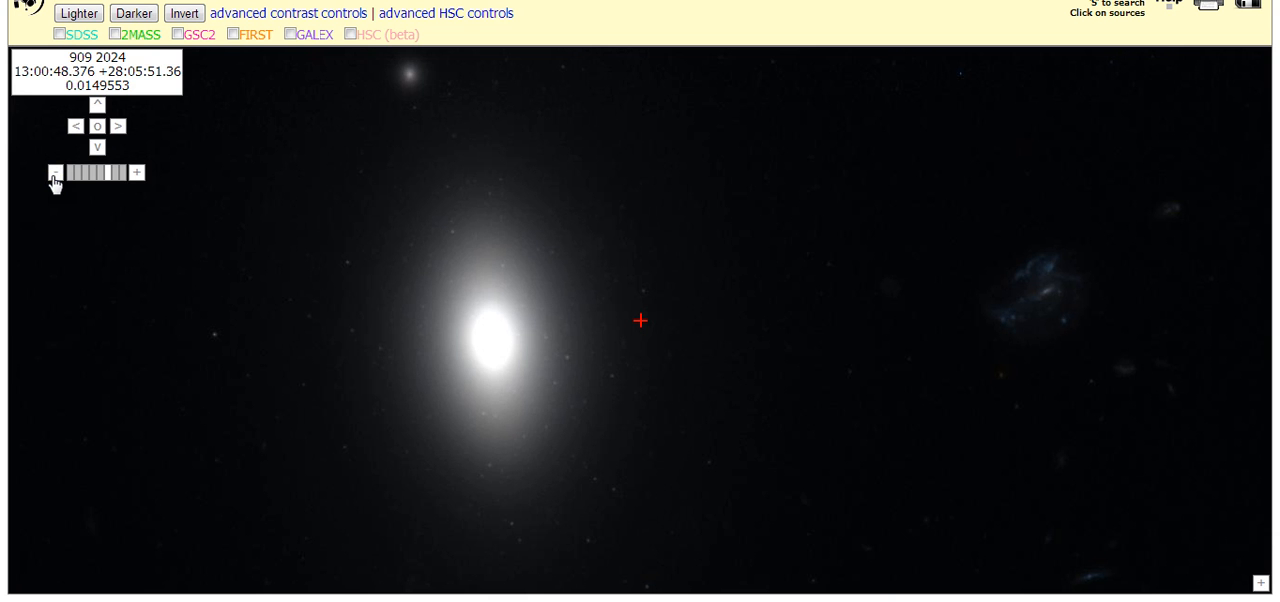
Step: Zoom out to 0.25 then 0.125 scale and recentre near the edge-on galaxy
click(56, 172)
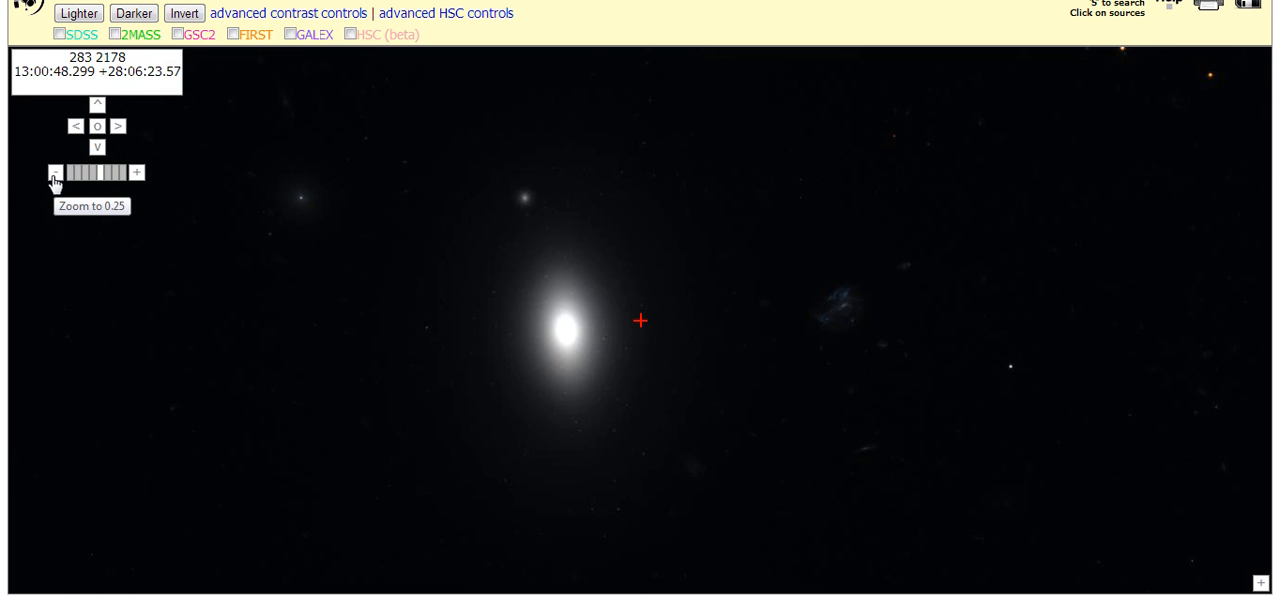
click(56, 172)
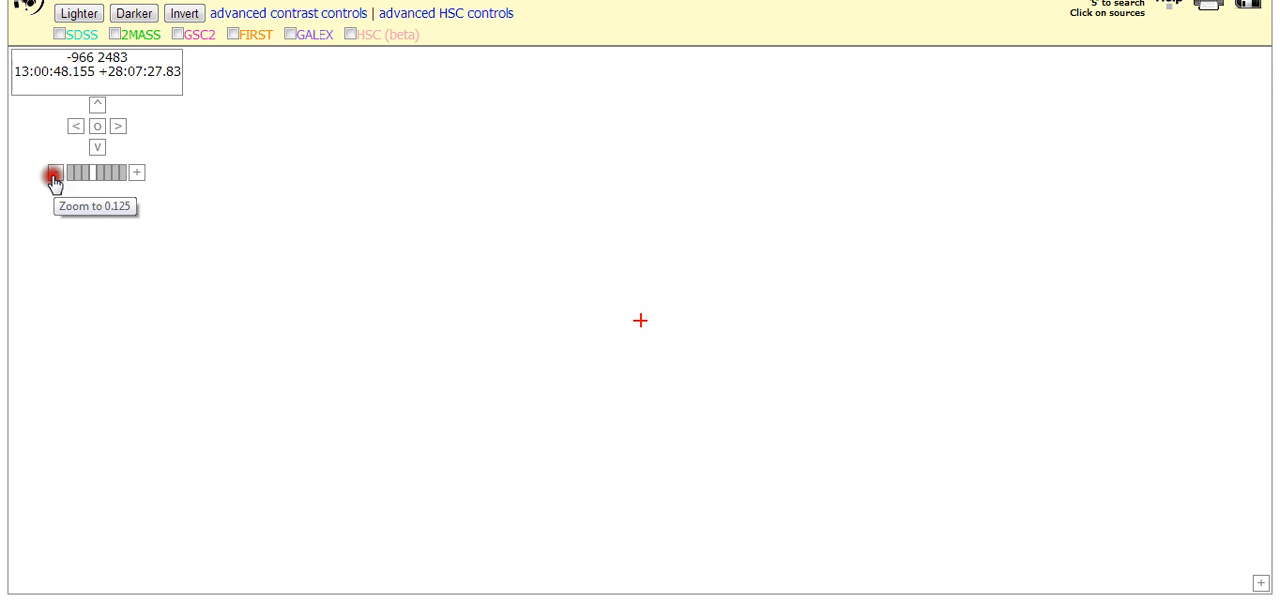
click(54, 172)
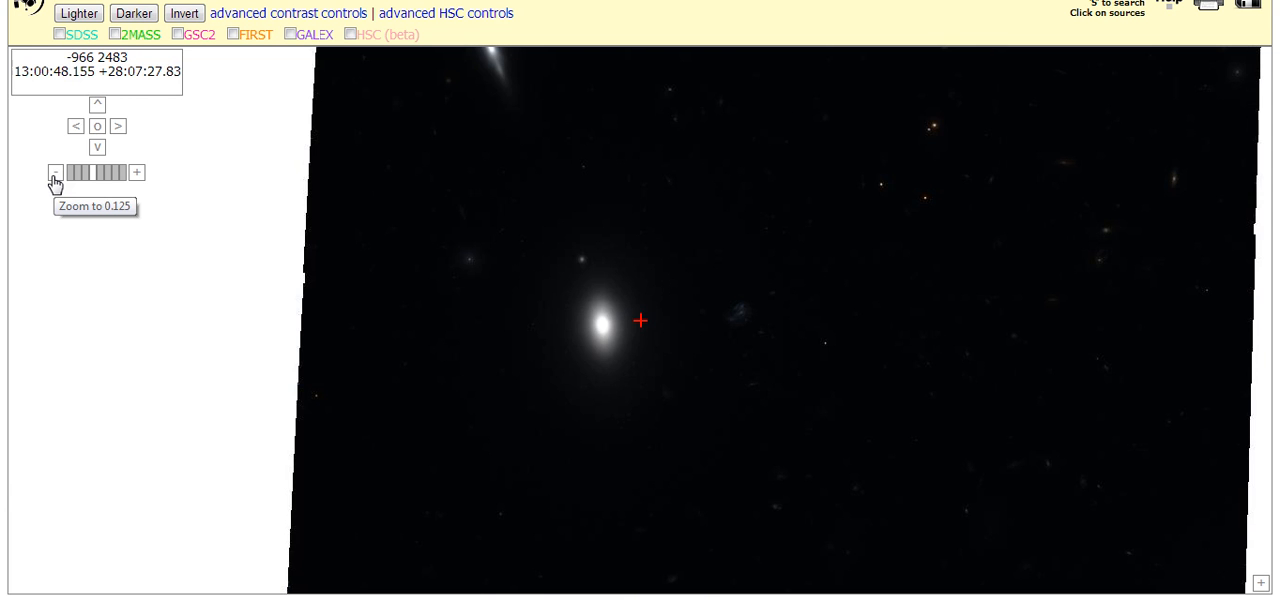
click(48, 172)
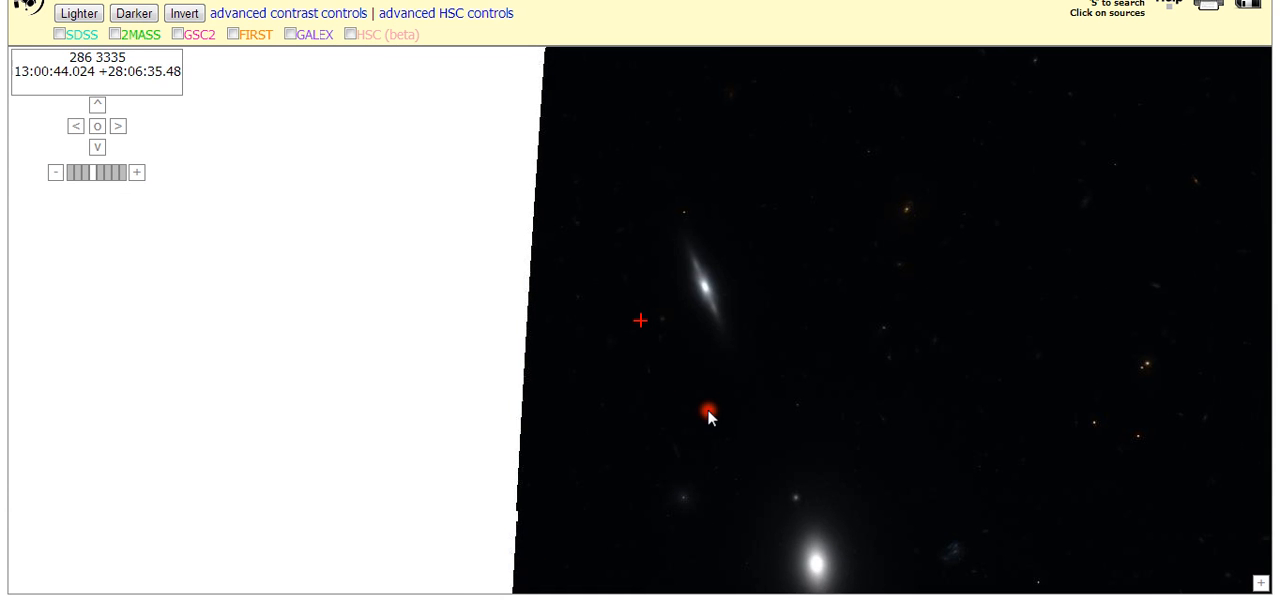
Step: Darken the edge-on galaxy field eight steps until only its bright core and a few stars remain
click(96, 104)
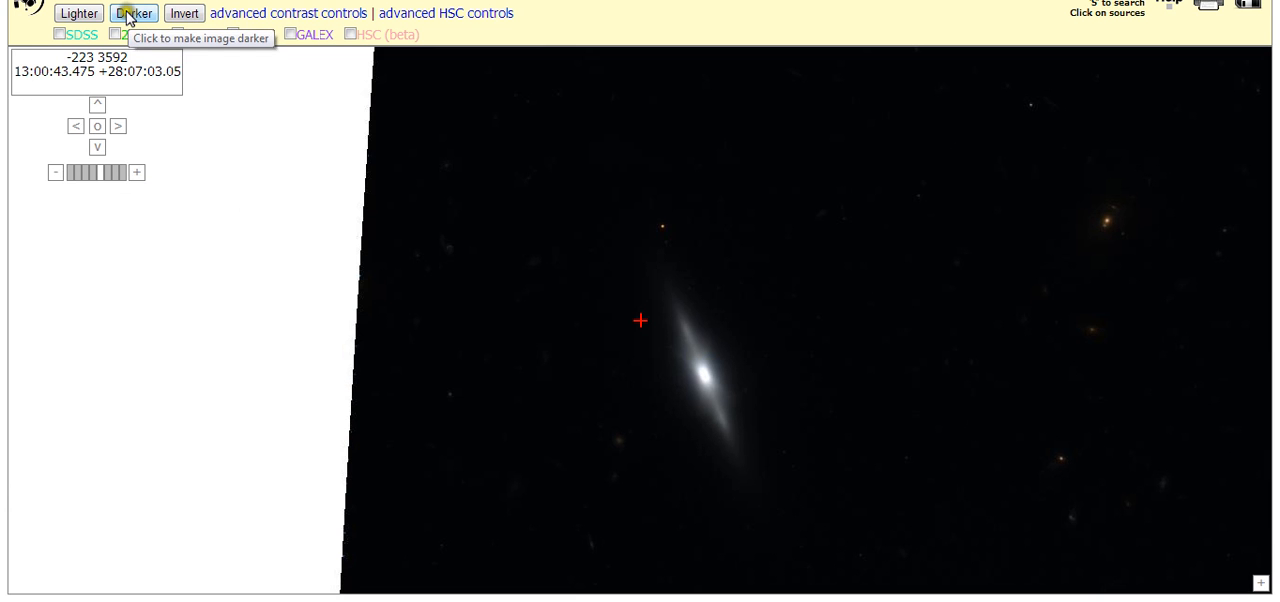
click(132, 12)
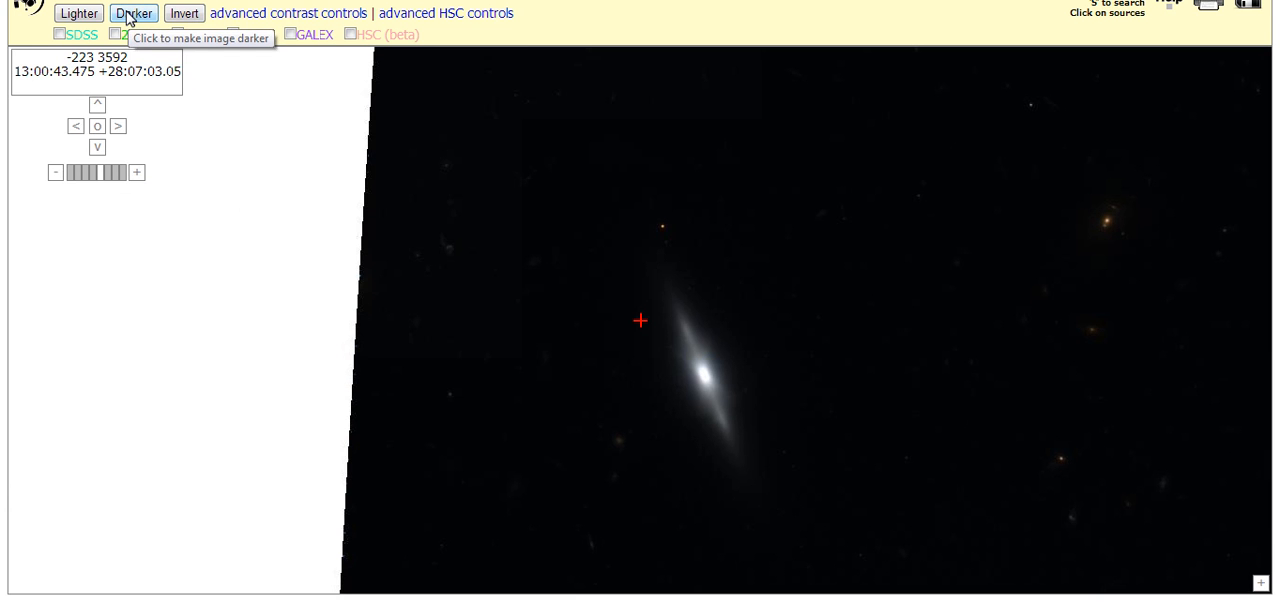
click(132, 12)
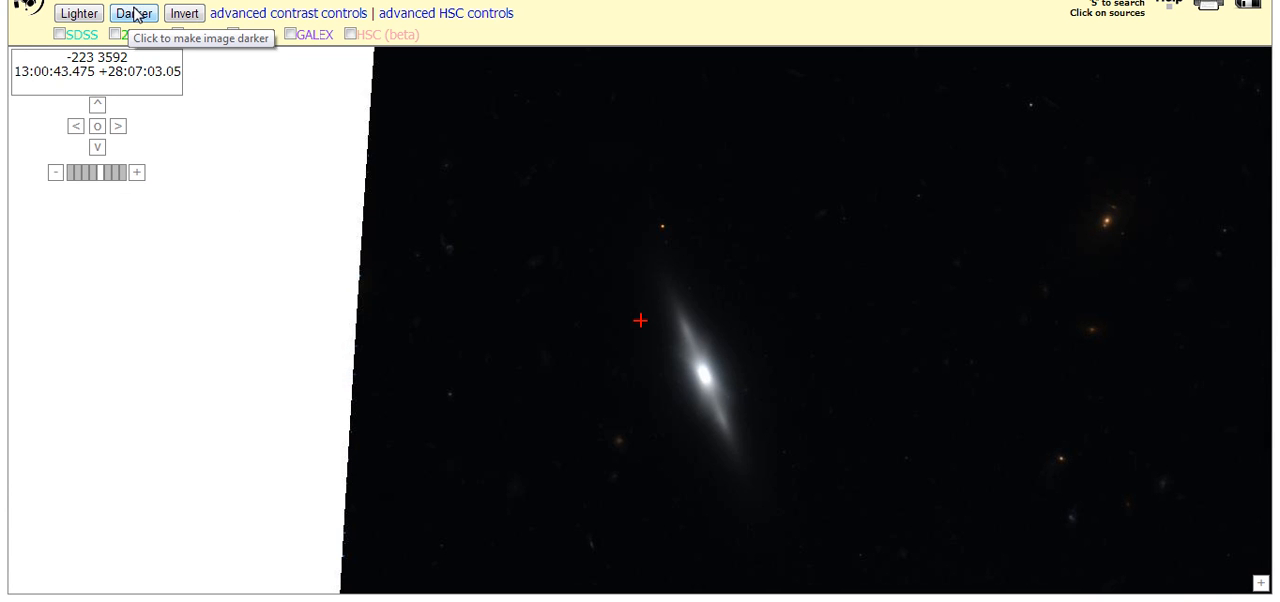
click(132, 12)
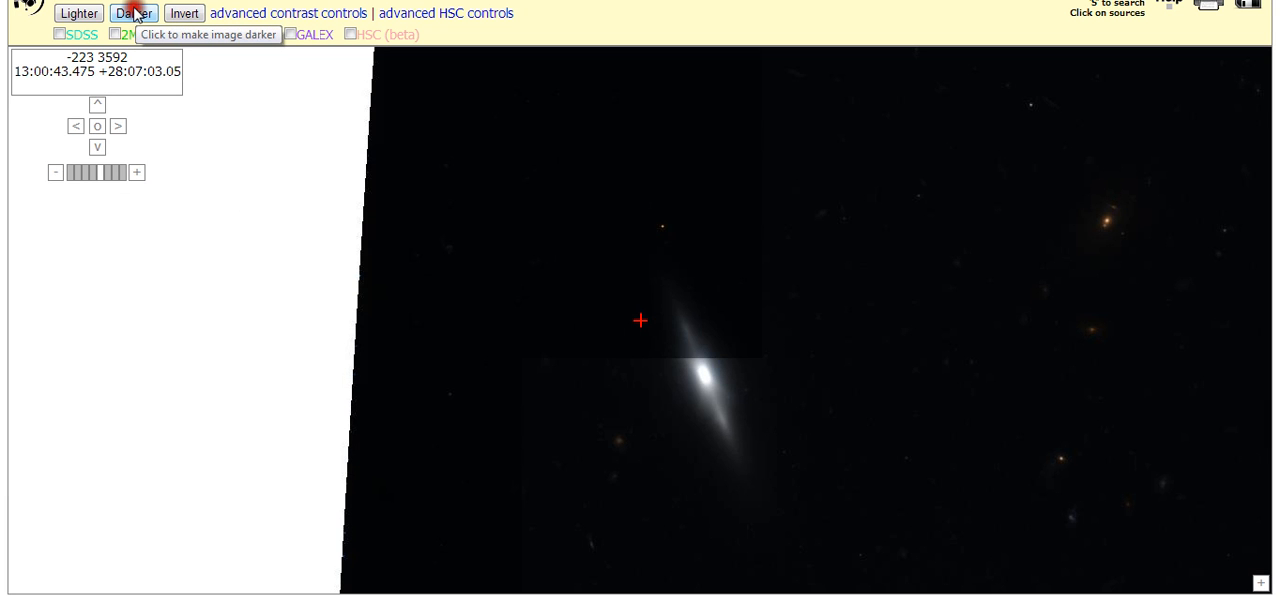
click(132, 12)
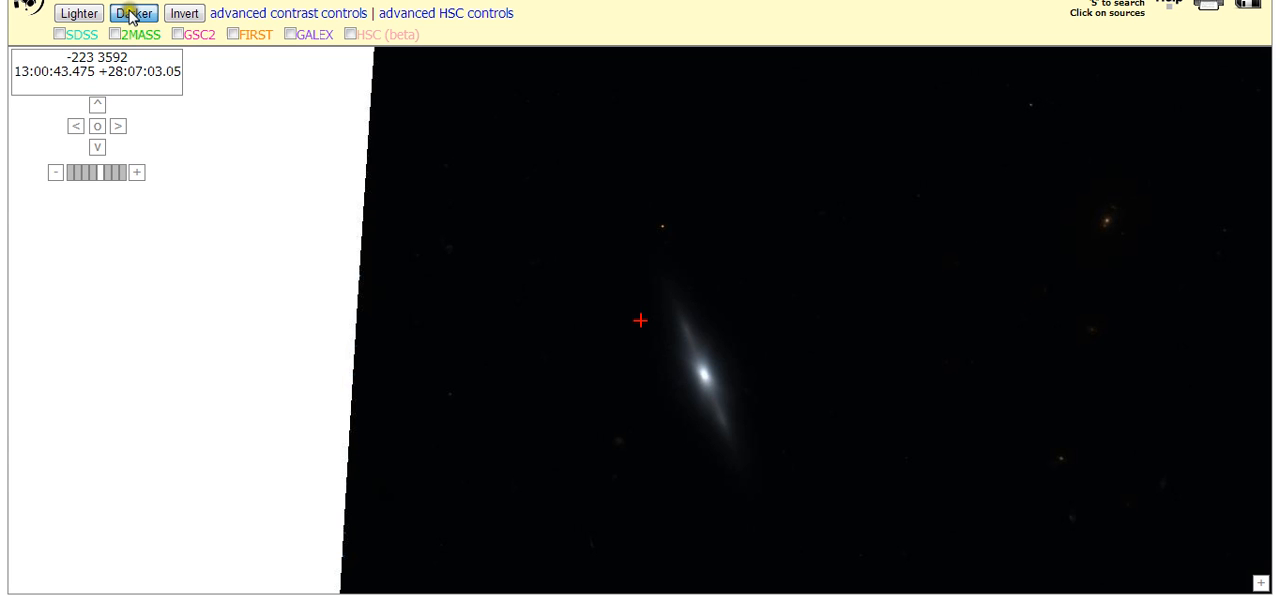
click(132, 12)
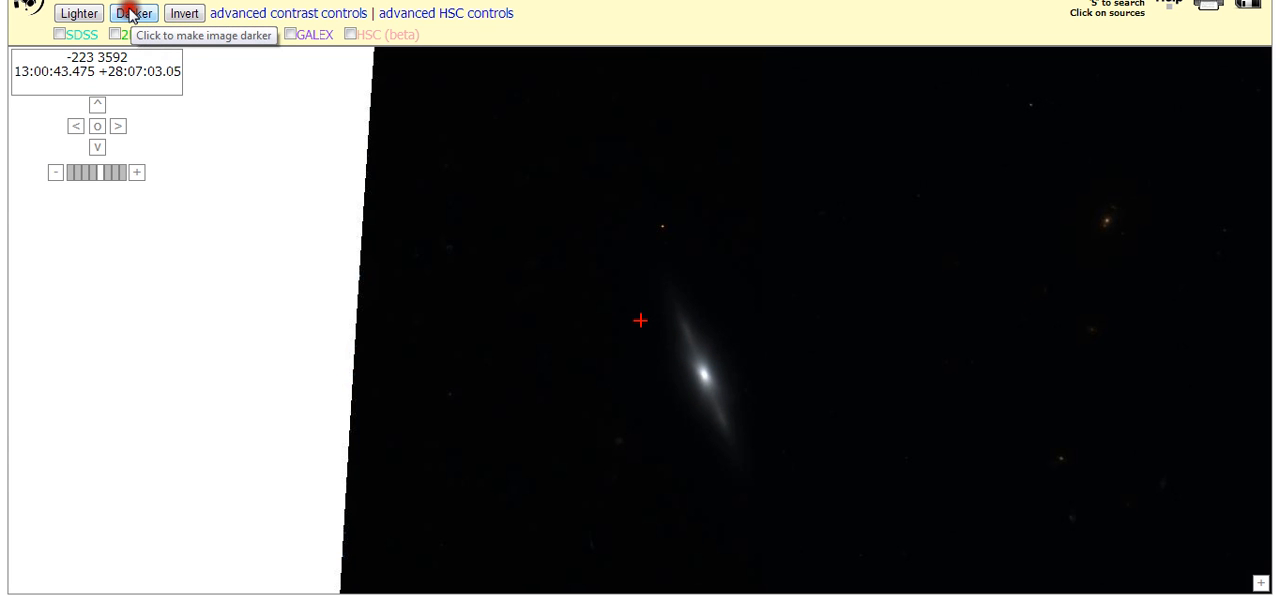
click(132, 12)
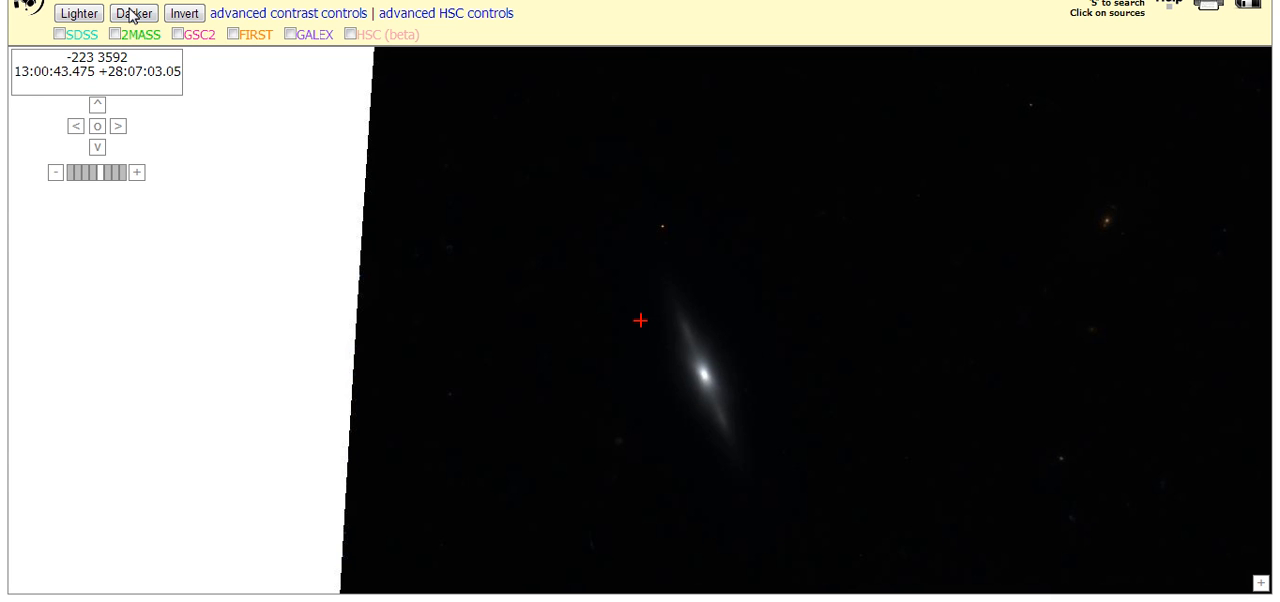
mouse_move(132, 12)
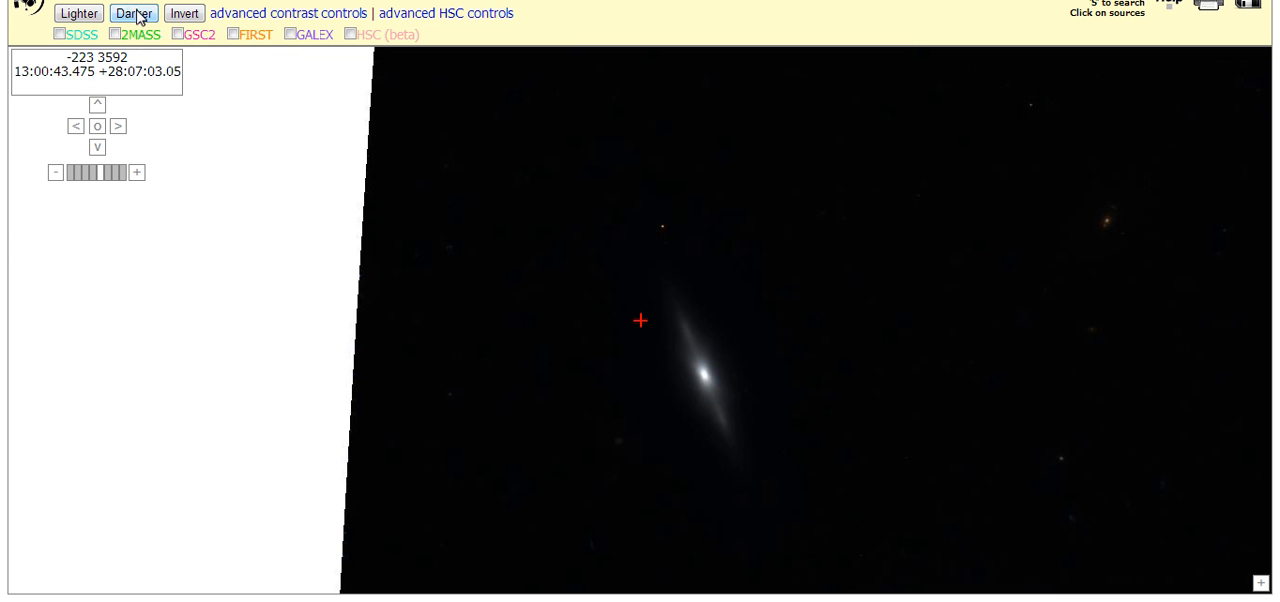
mouse_move(132, 12)
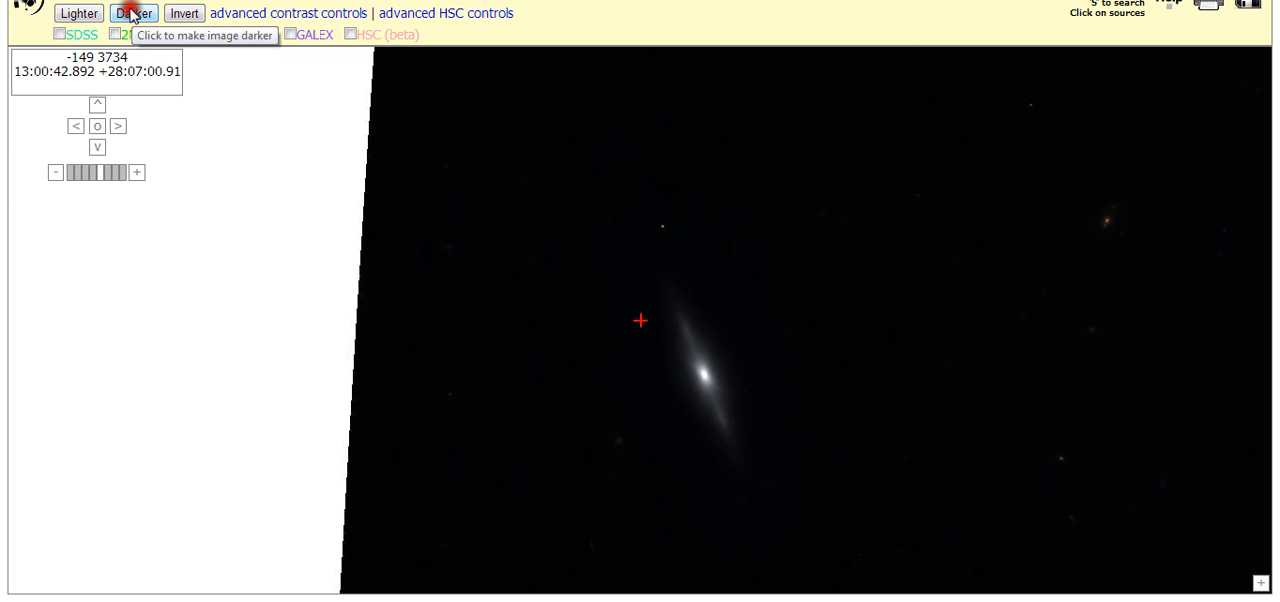
click(132, 12)
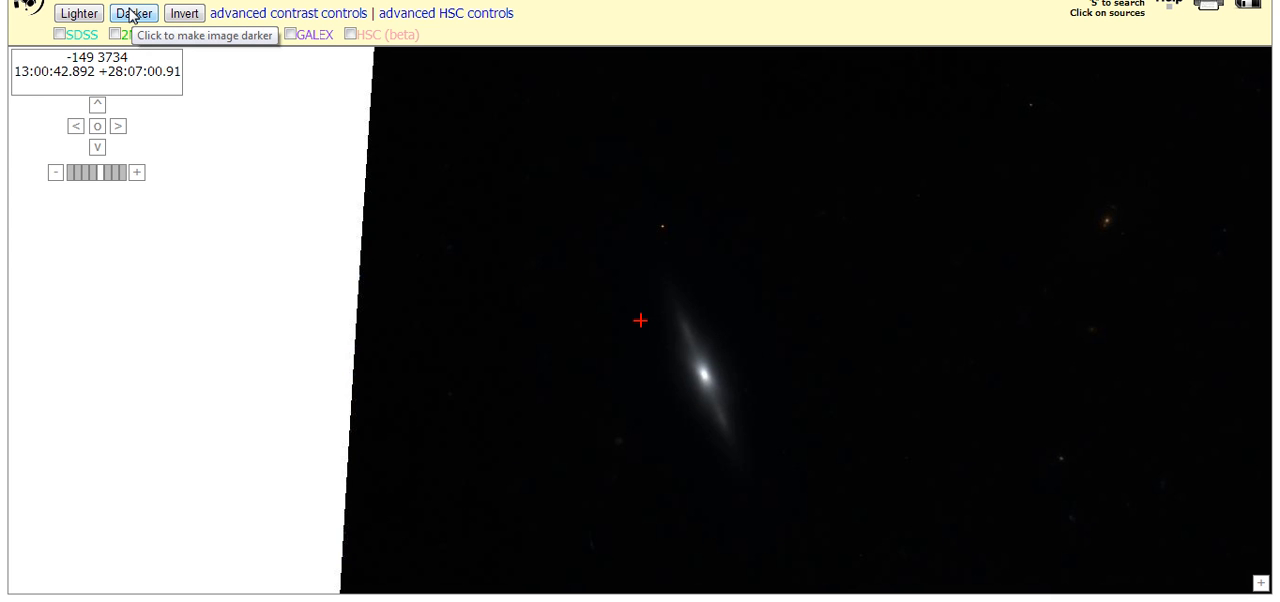
click(132, 12)
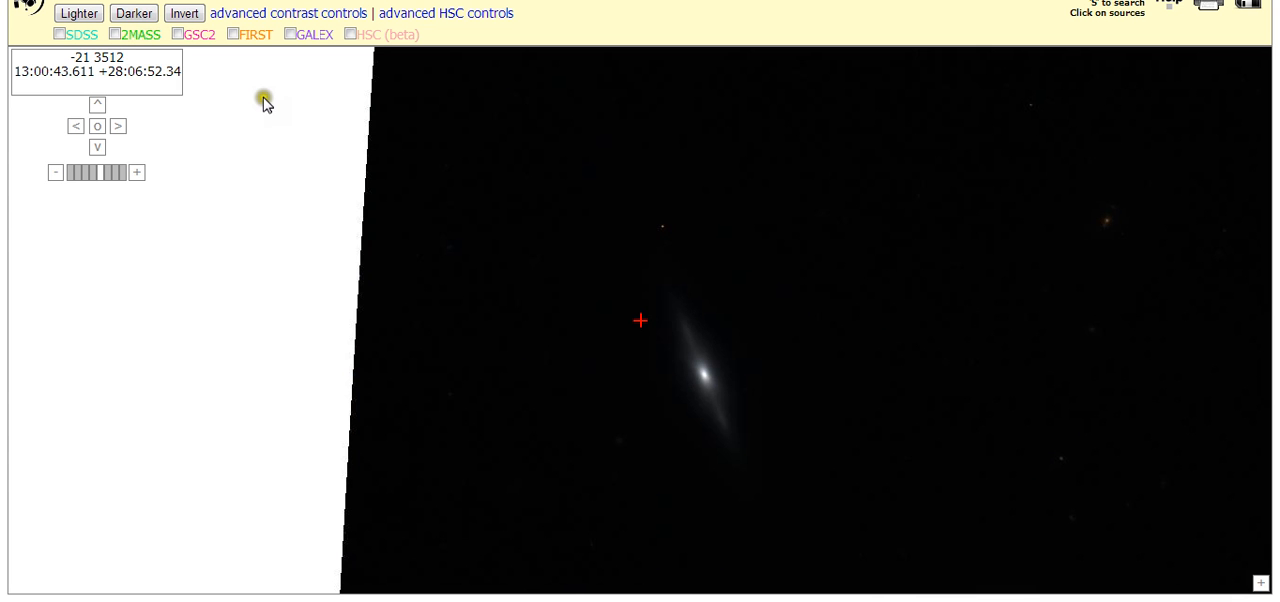
mouse_move(276, 160)
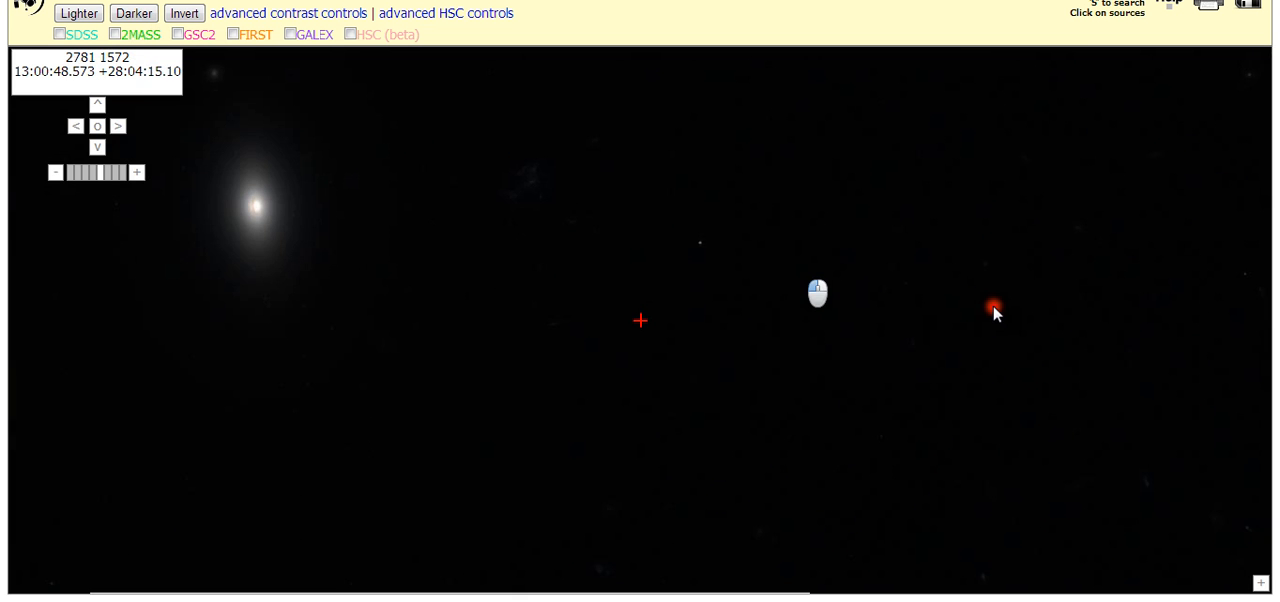
Step: Pan the COMA1-1 colour image to centre the bright elliptical galaxy near the edge
drag(992, 308, 856, 448)
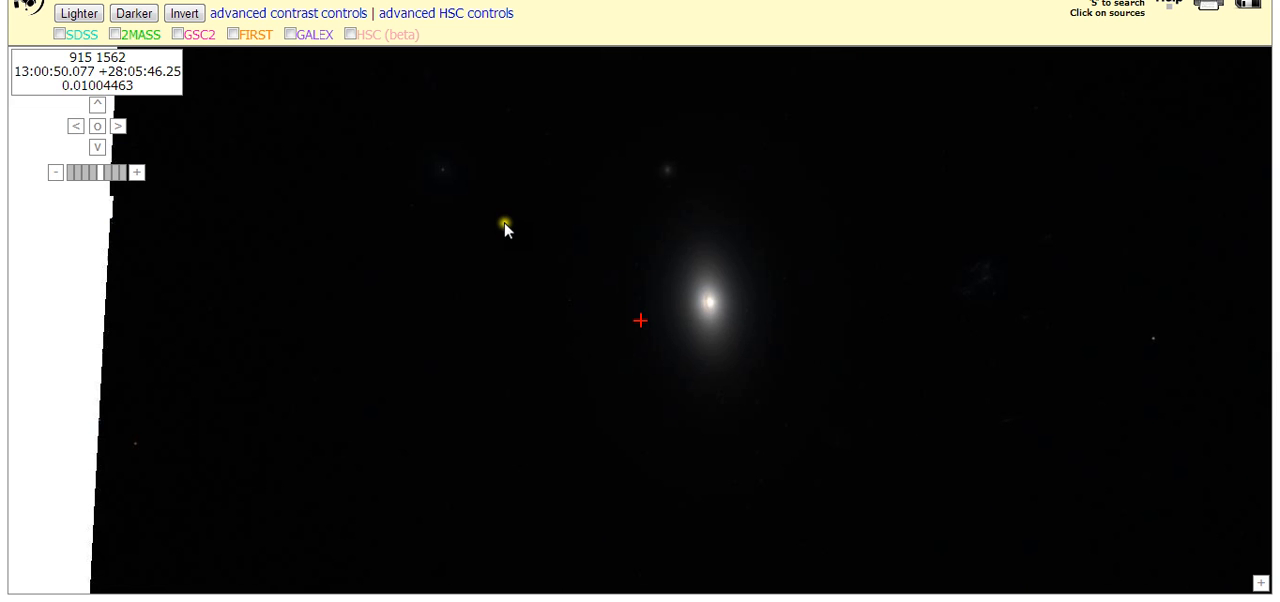
mouse_move(492, 440)
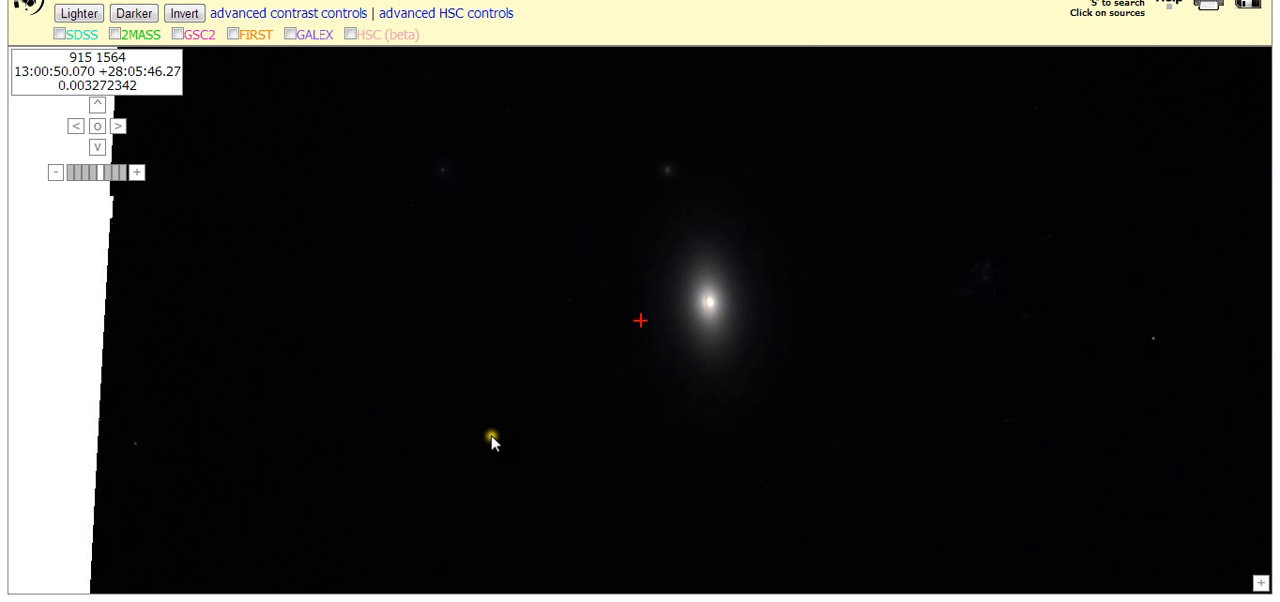
mouse_move(492, 438)
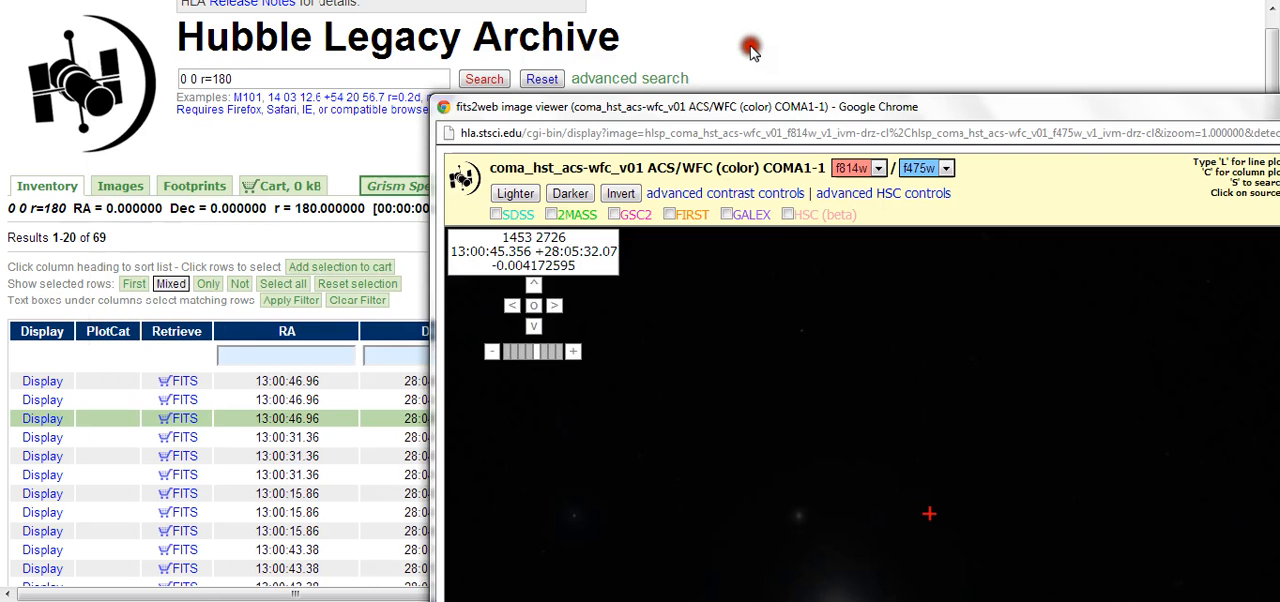
Step: Bring up the COMA1-2 F475W viewer and darken its noisy display four steps
drag(750, 48, 880, 212)
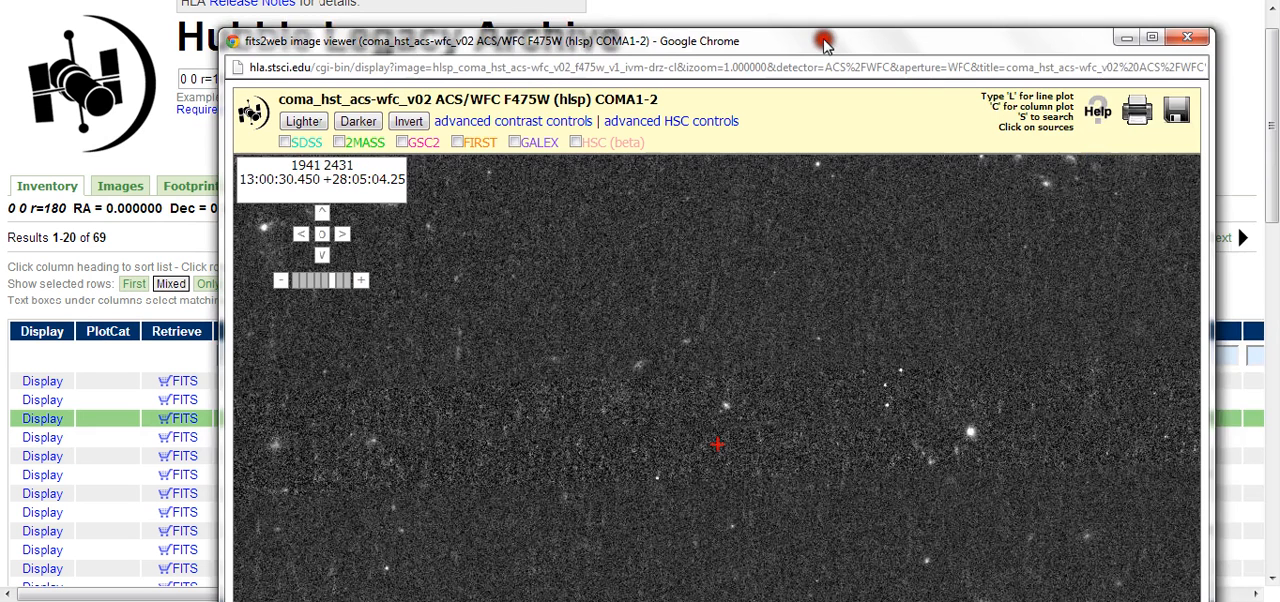
click(356, 120)
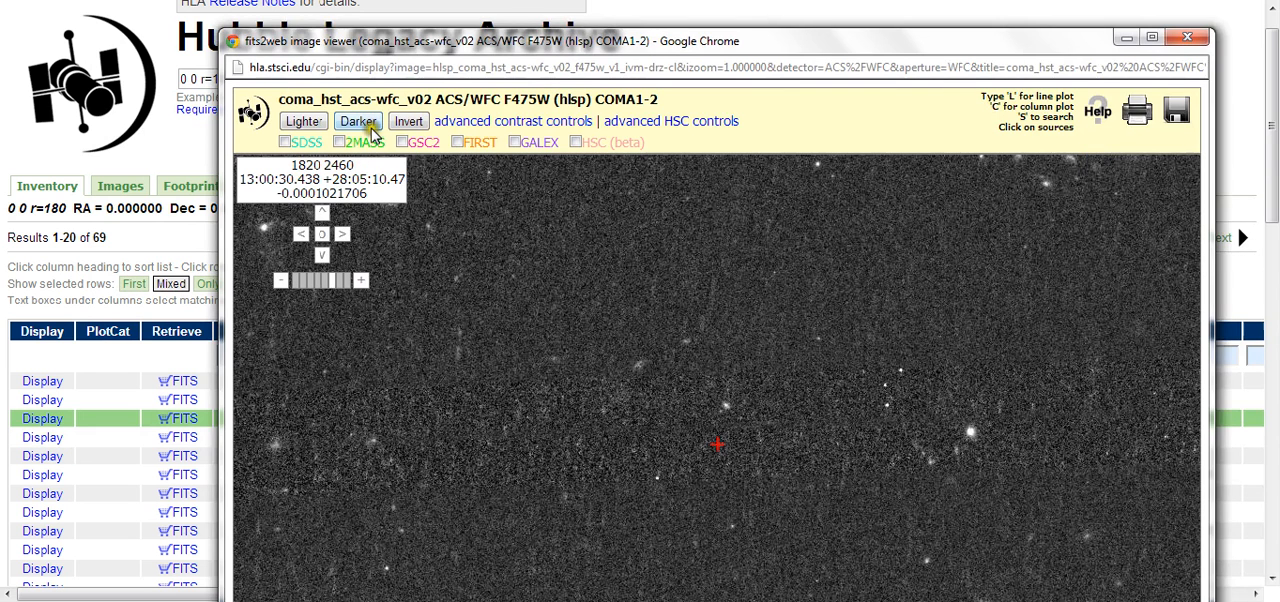
mouse_move(356, 122)
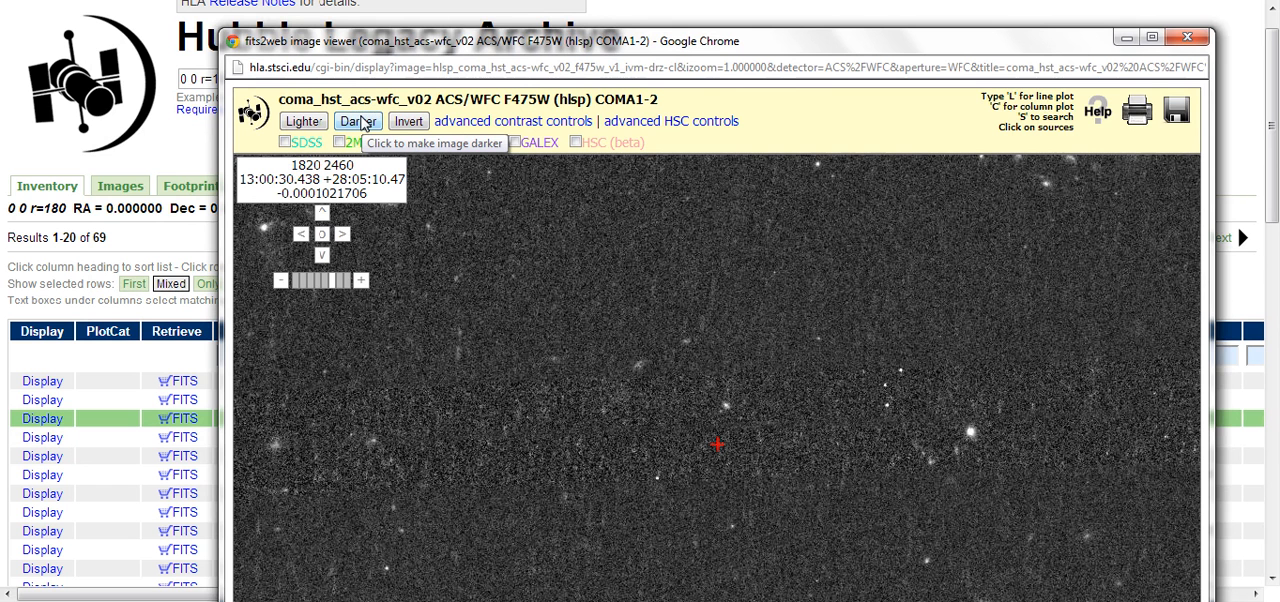
click(356, 120)
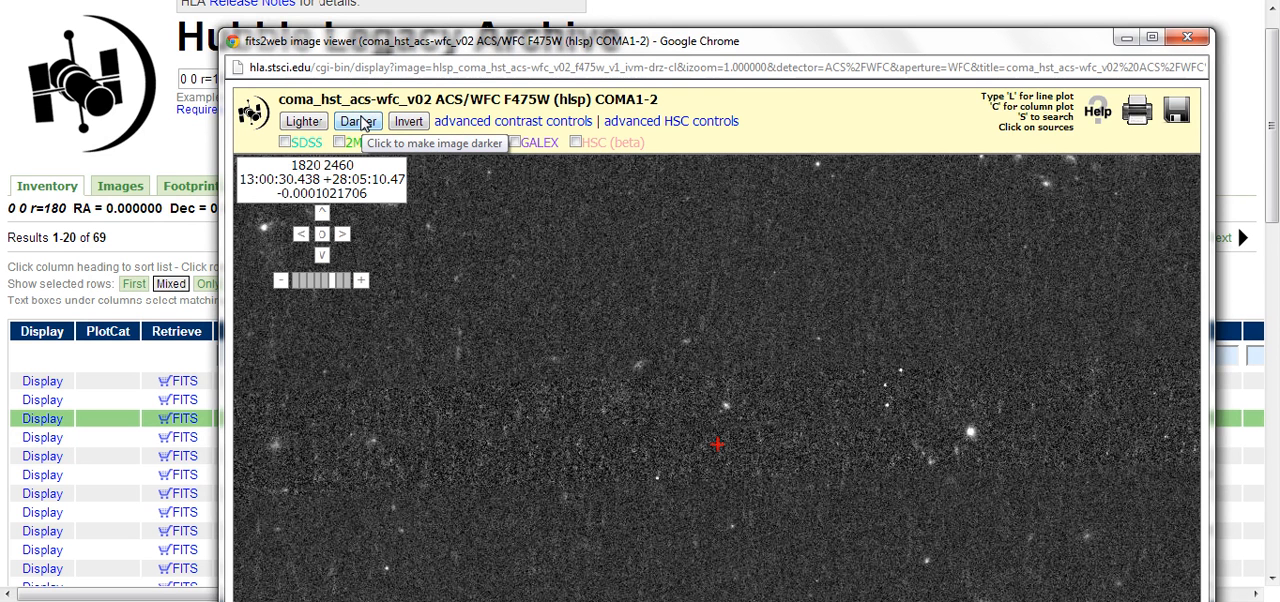
click(356, 120)
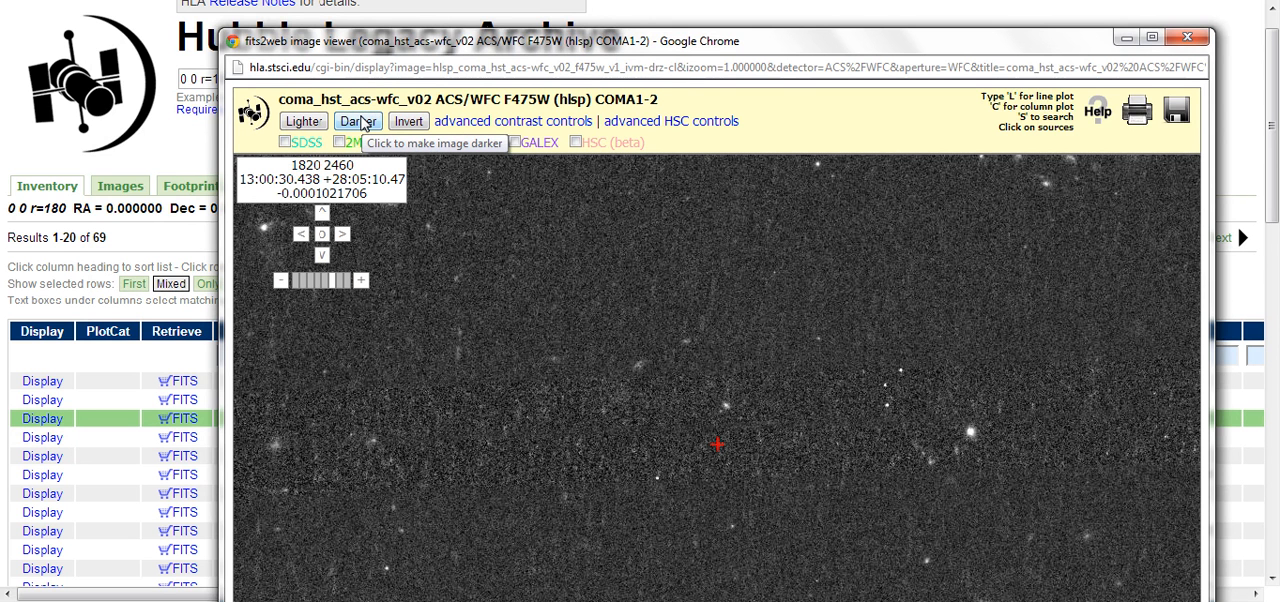
click(356, 120)
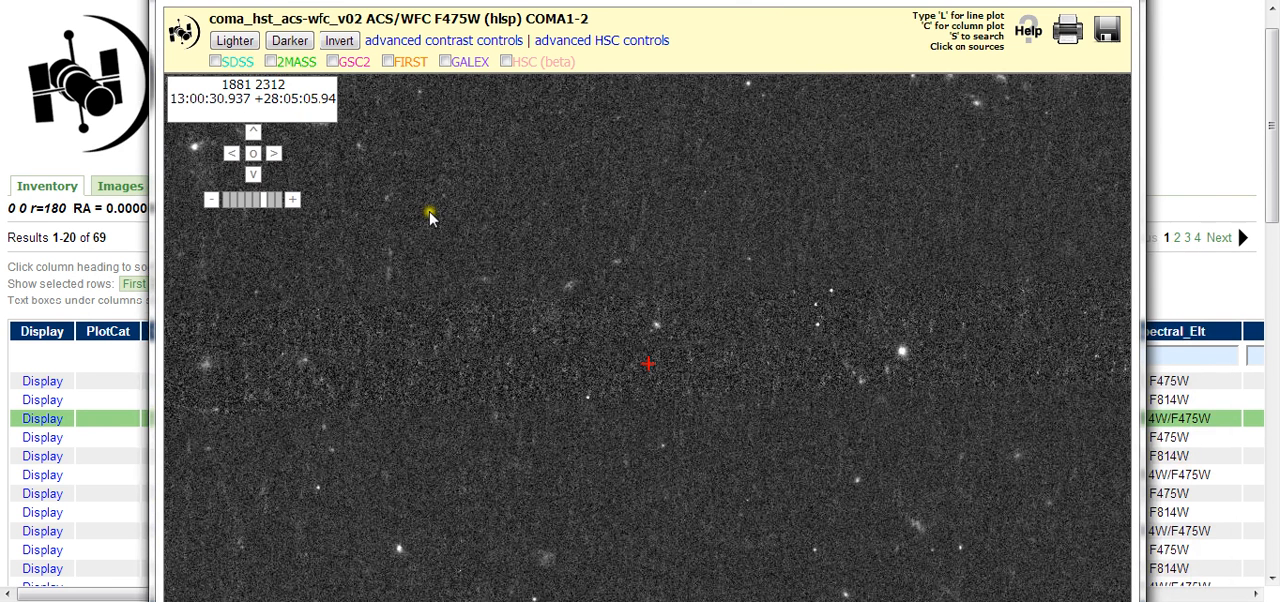
Step: Zoom the COMA1-2 F475W image out to a smaller scale
click(288, 40)
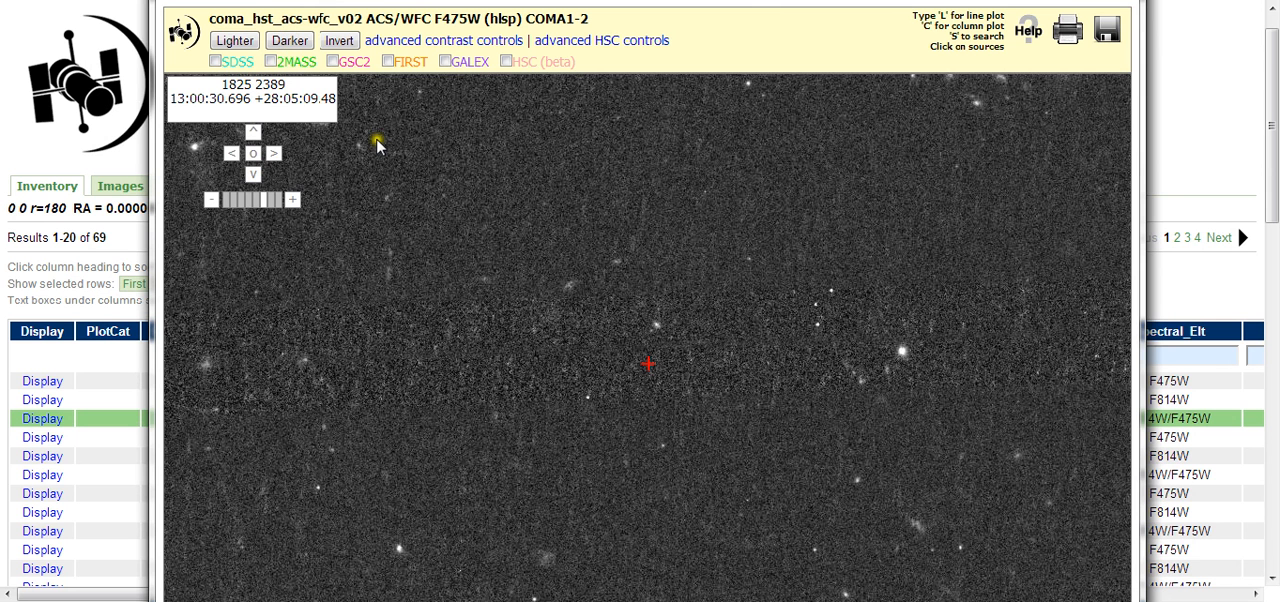
mouse_move(378, 148)
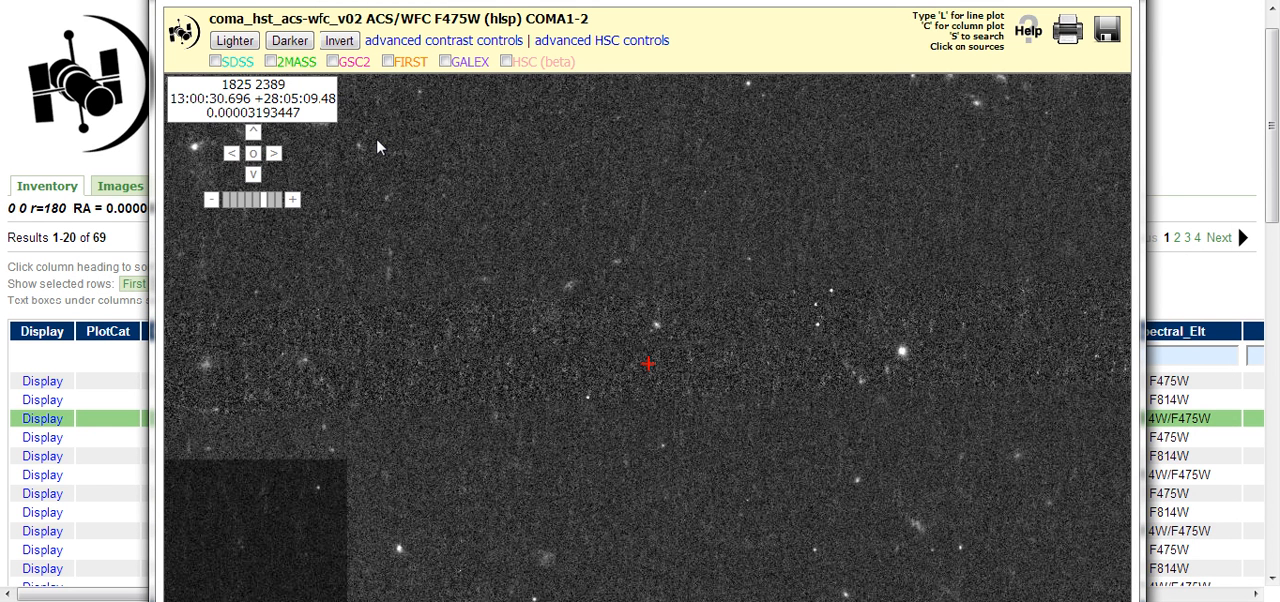
click(288, 40)
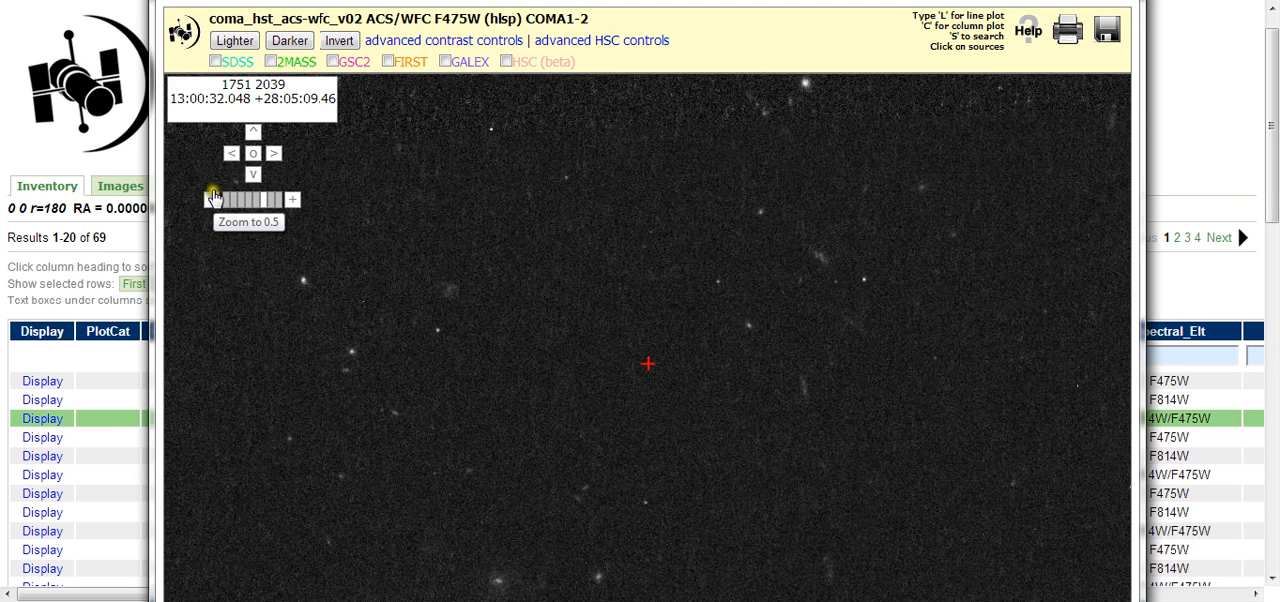
Step: Zoom the F475W image out repeatedly until the field edge, galaxies and a bright star show
click(212, 200)
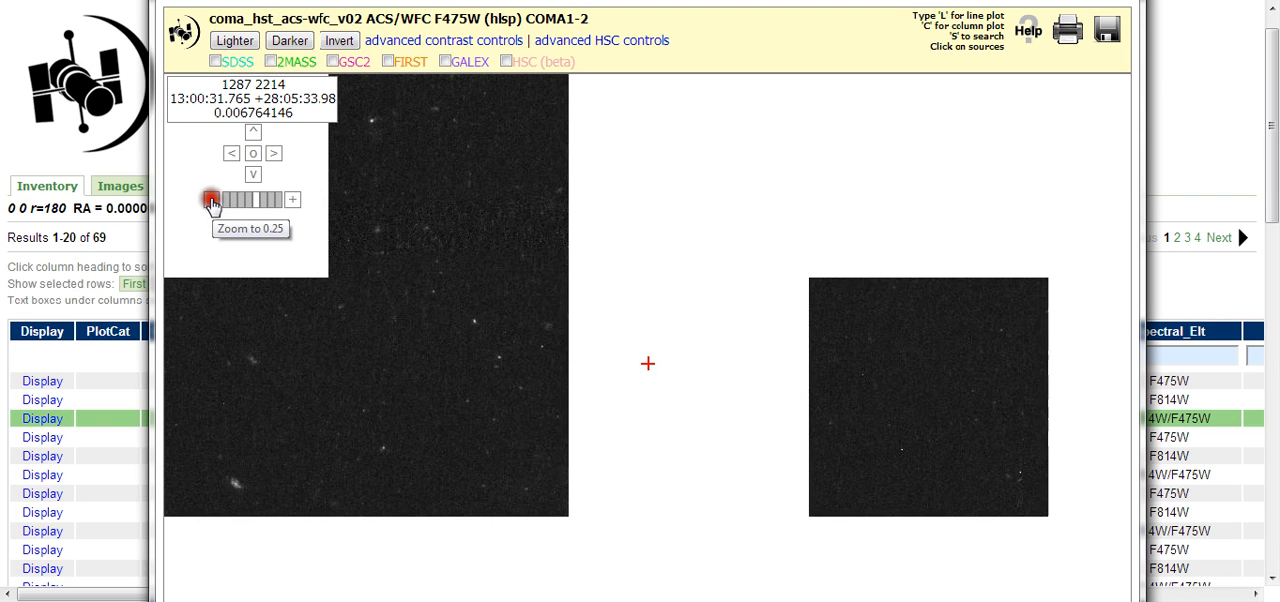
click(210, 200)
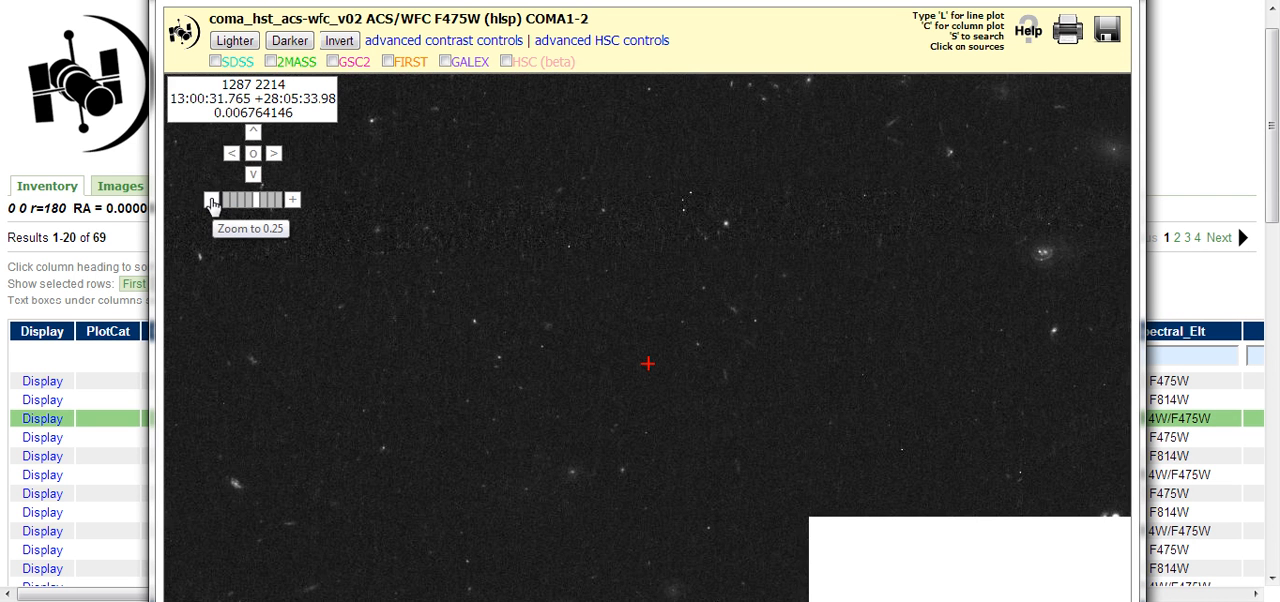
click(210, 200)
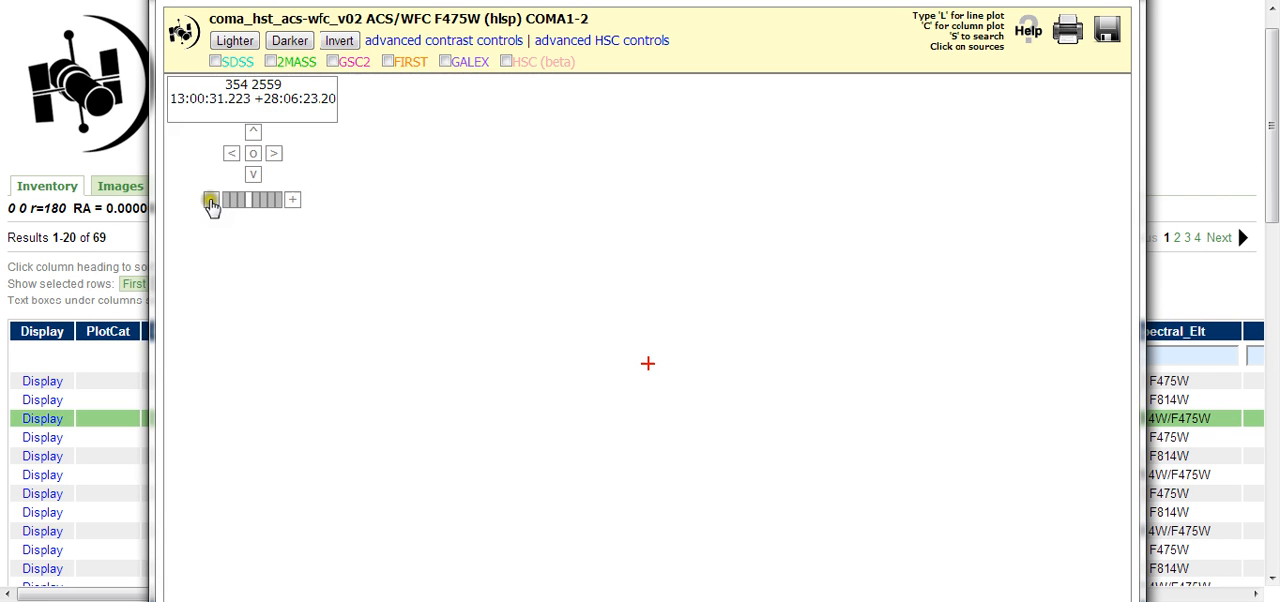
click(212, 200)
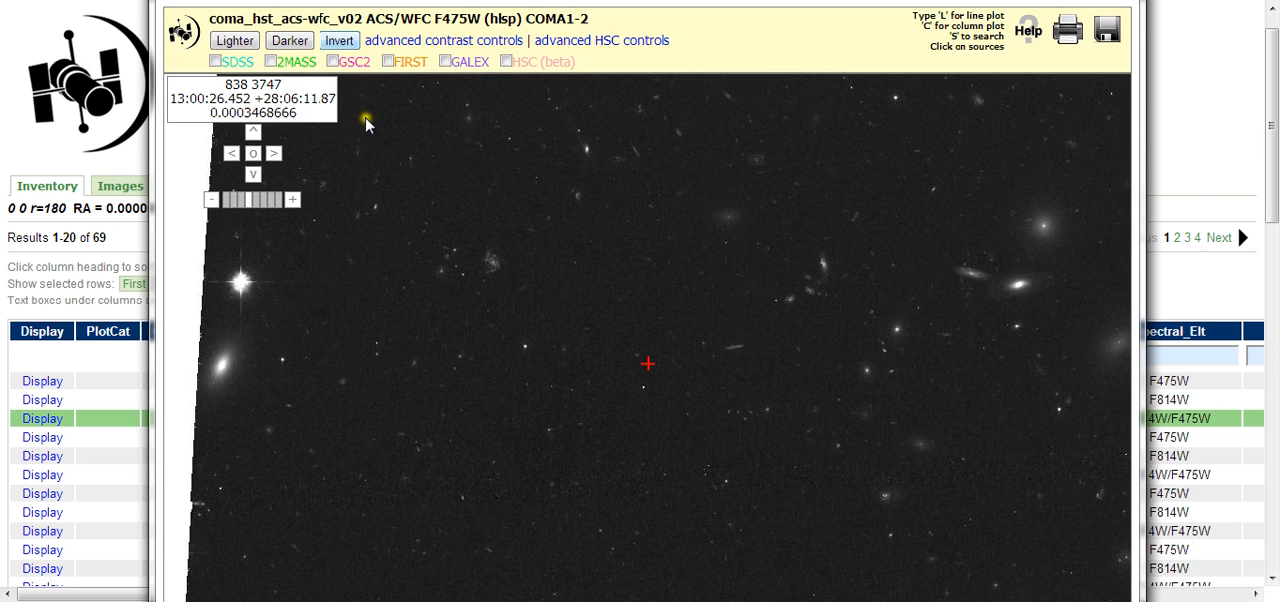
mouse_move(332, 60)
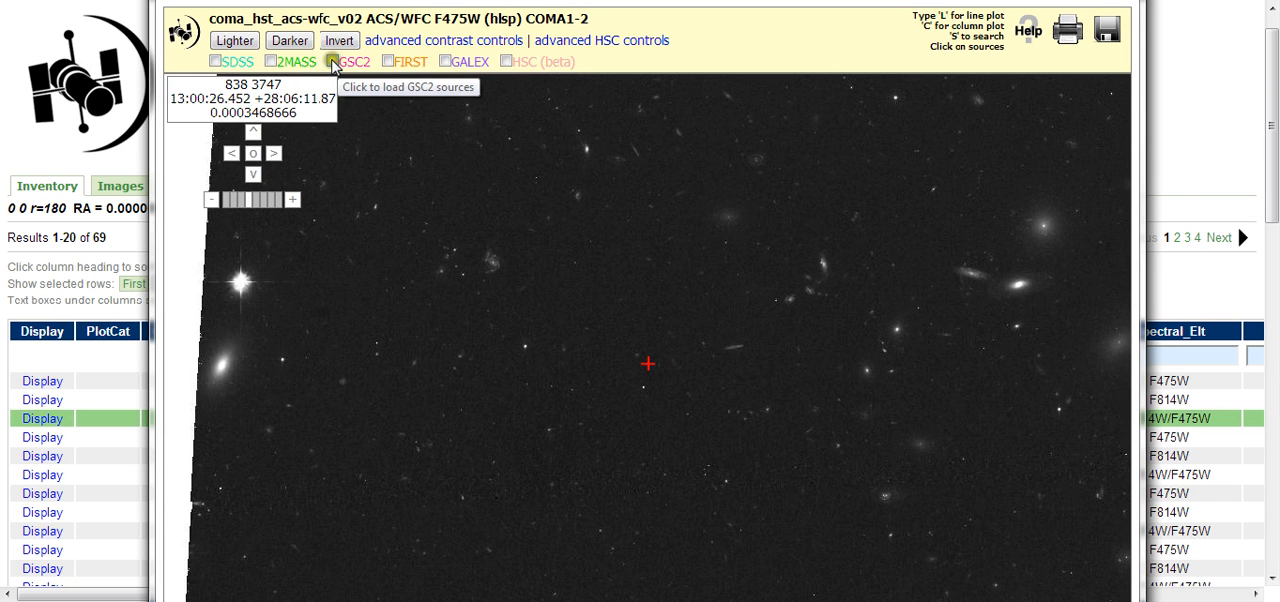
Step: Overlay GSC2 catalogue sources on COMA1-2 and darken the F475W frame several steps
click(332, 60)
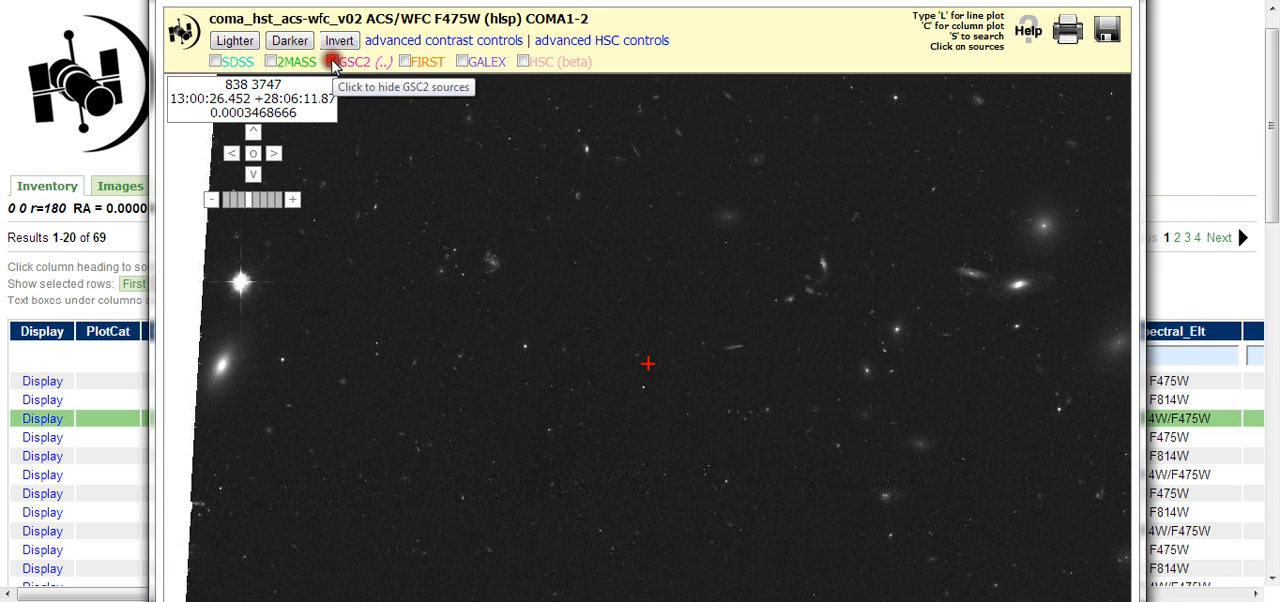
click(330, 60)
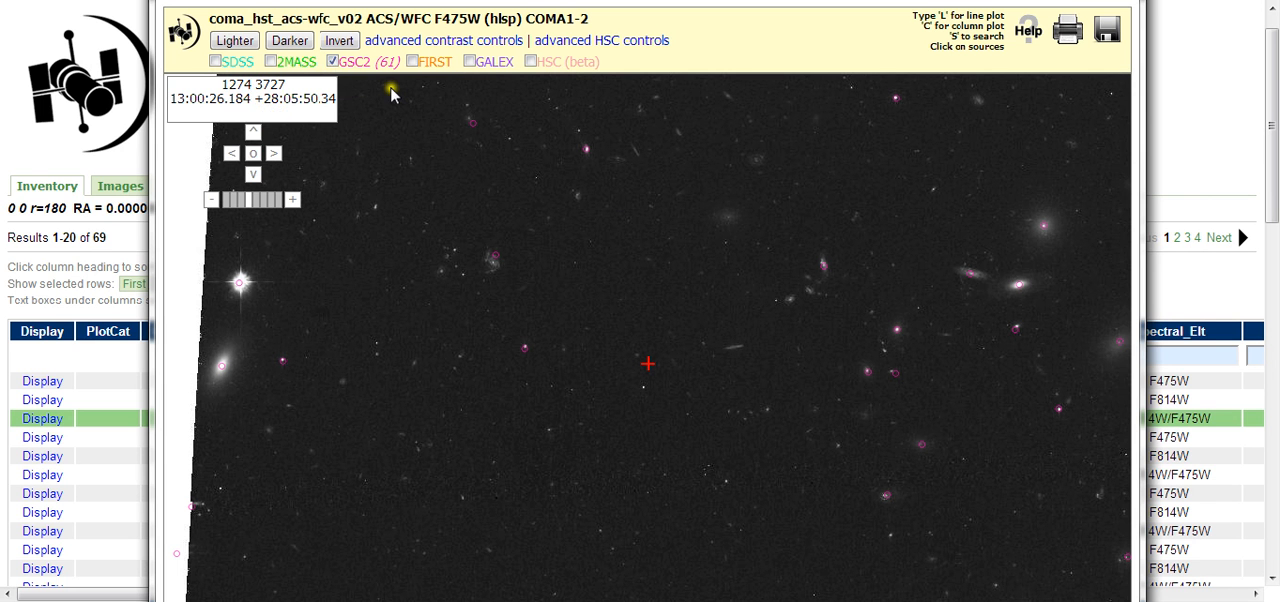
mouse_move(450, 224)
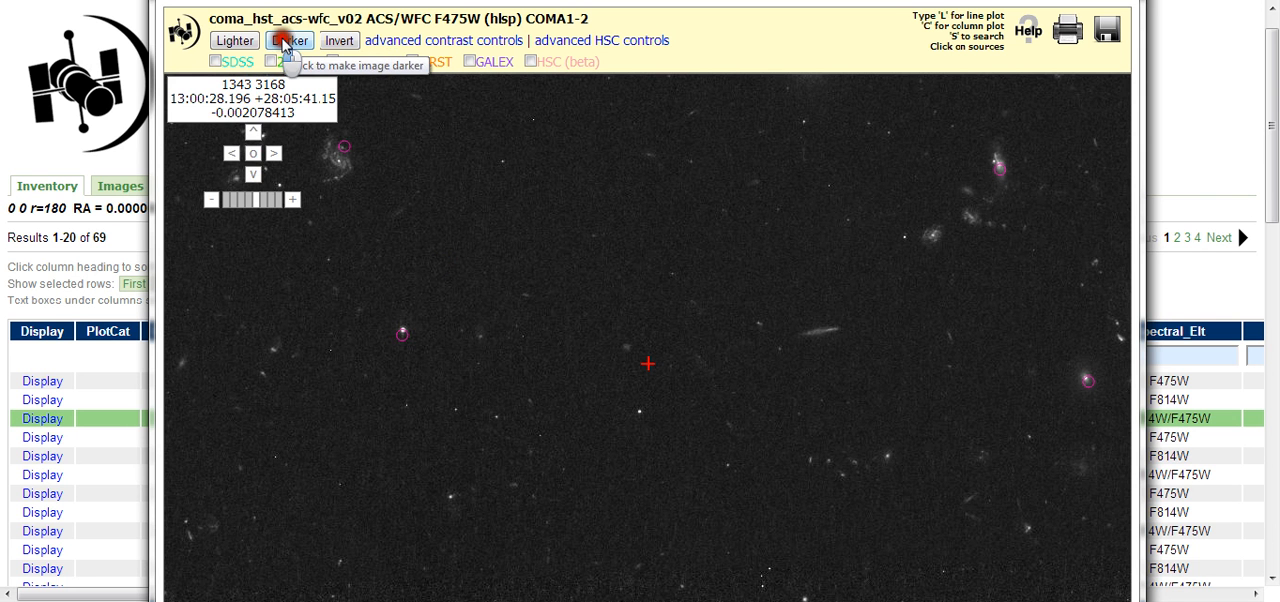
click(288, 40)
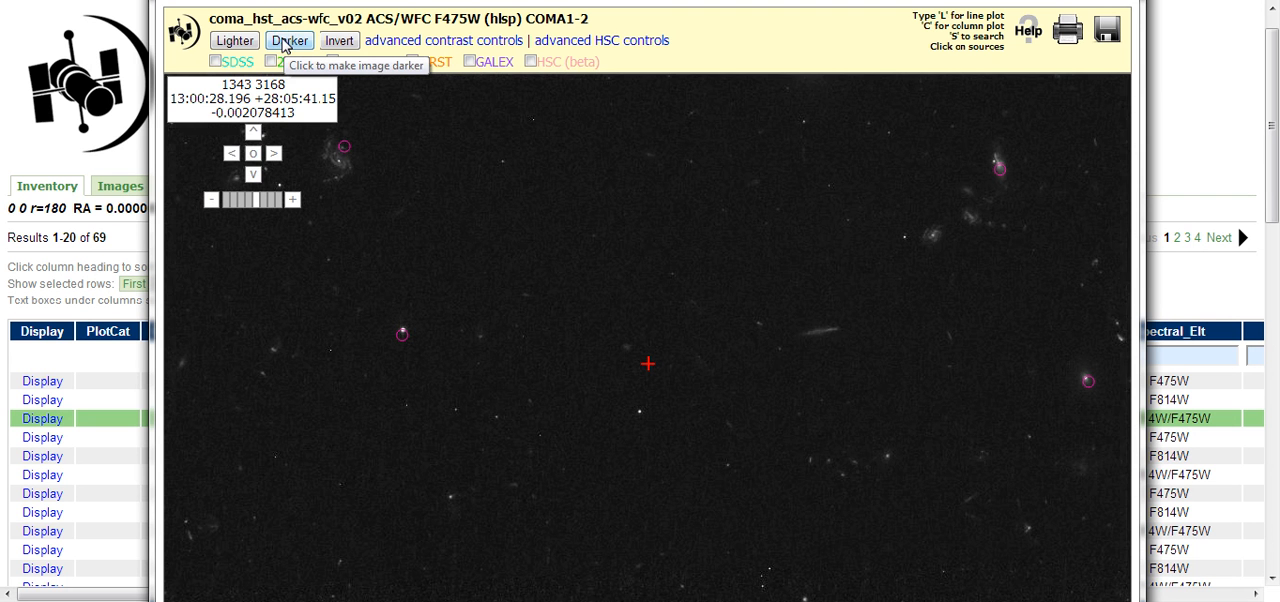
click(332, 60)
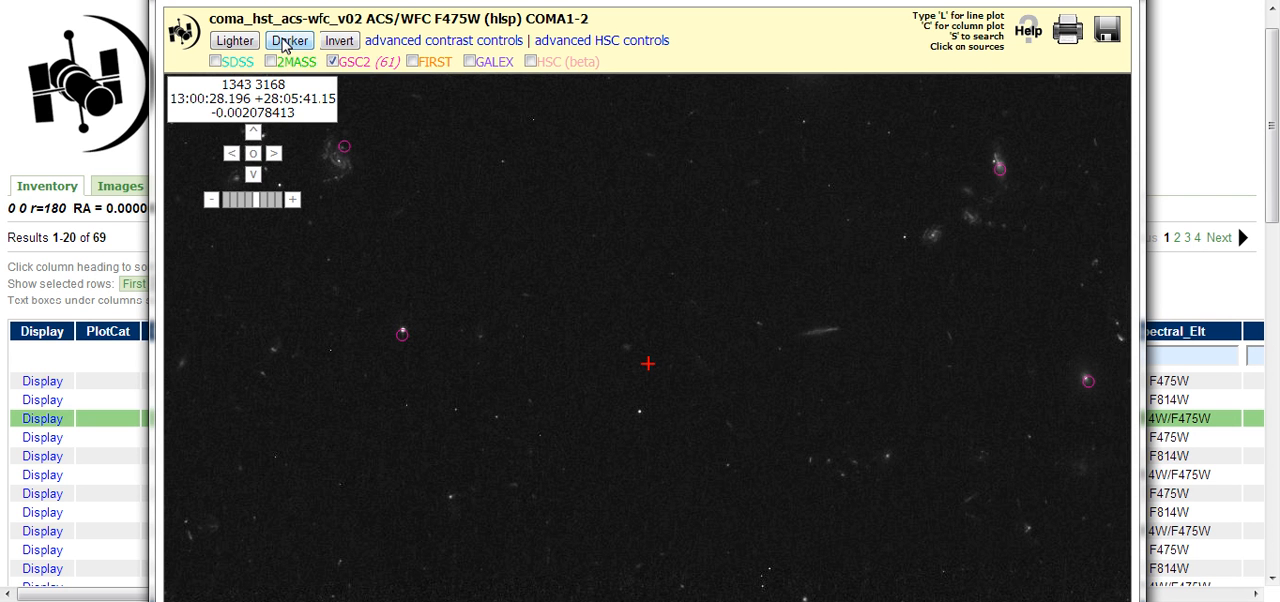
mouse_move(288, 40)
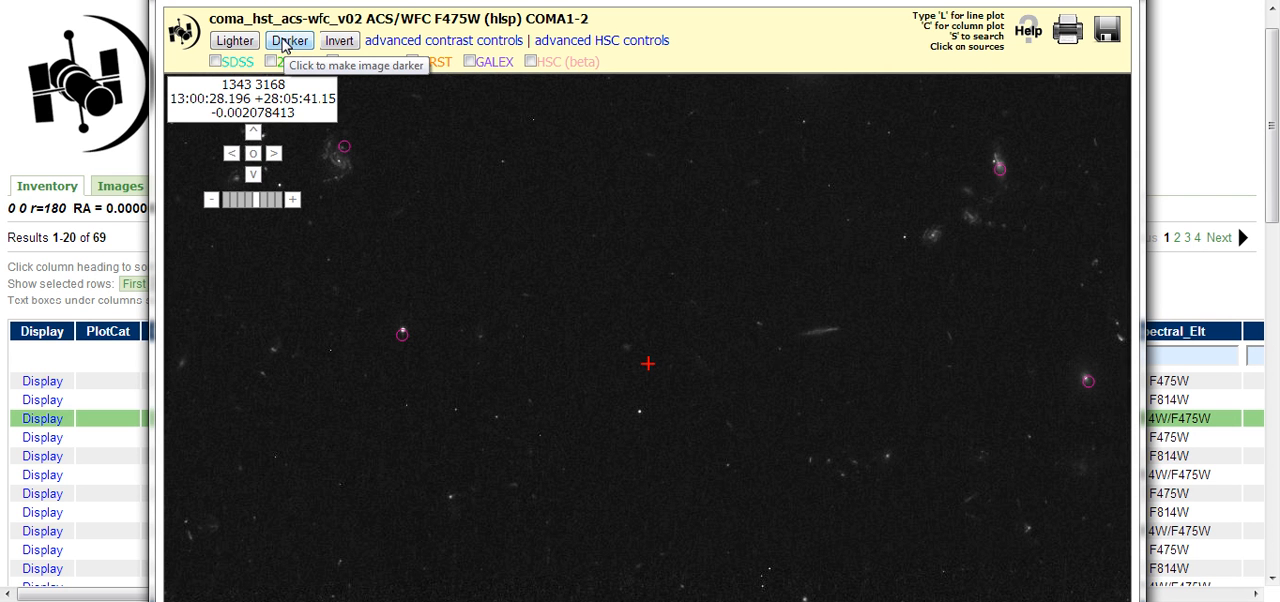
click(288, 40)
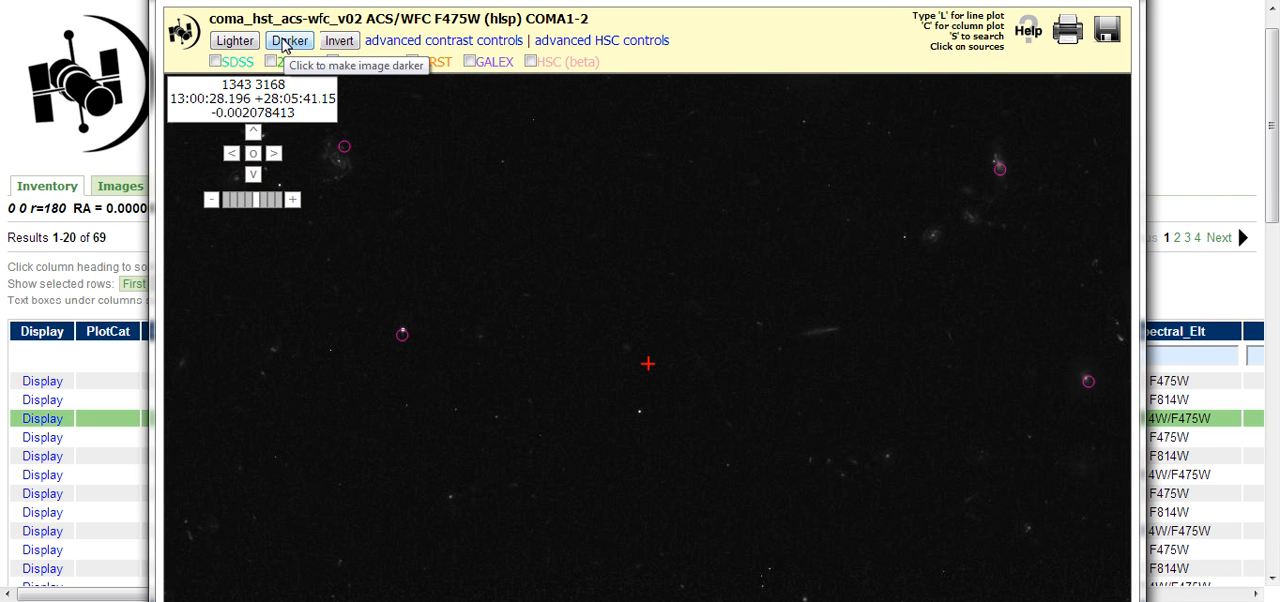
Step: Darken the F475W image one final step before switching to the F814W COMA1-3 frame
click(332, 60)
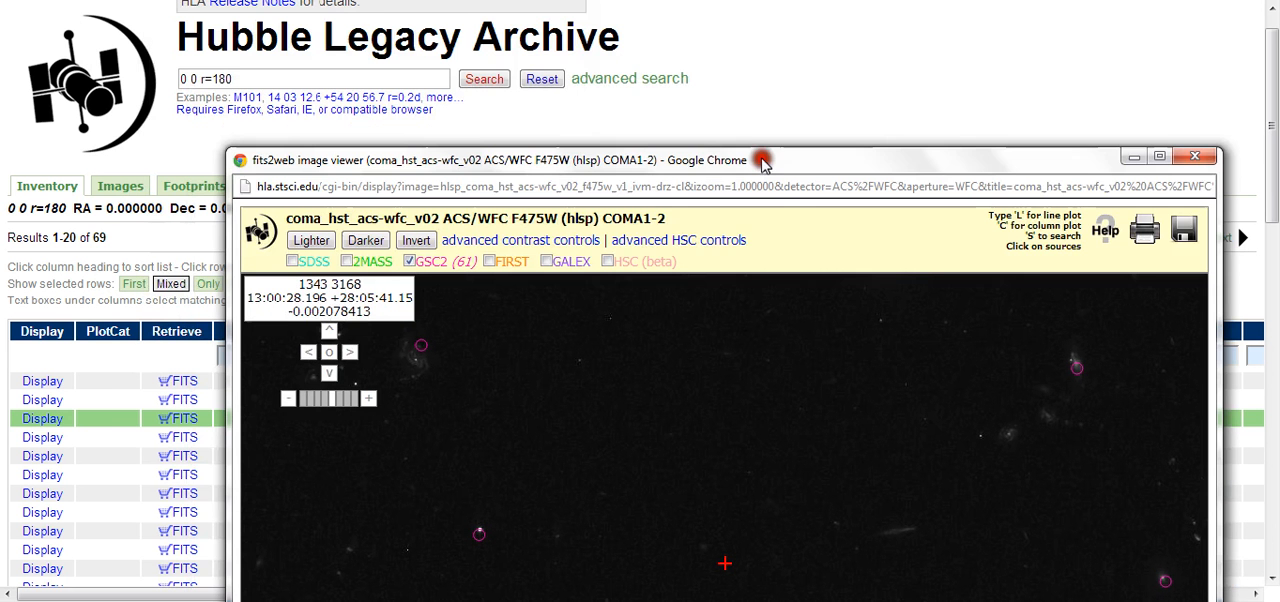
mouse_move(468, 108)
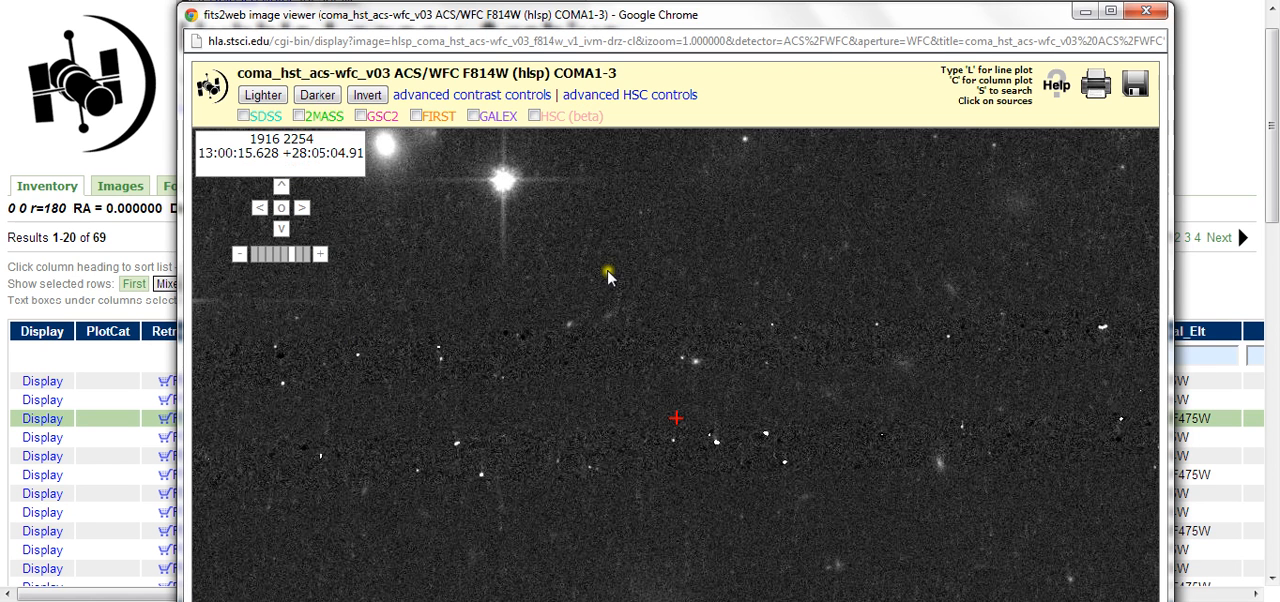
mouse_move(490, 328)
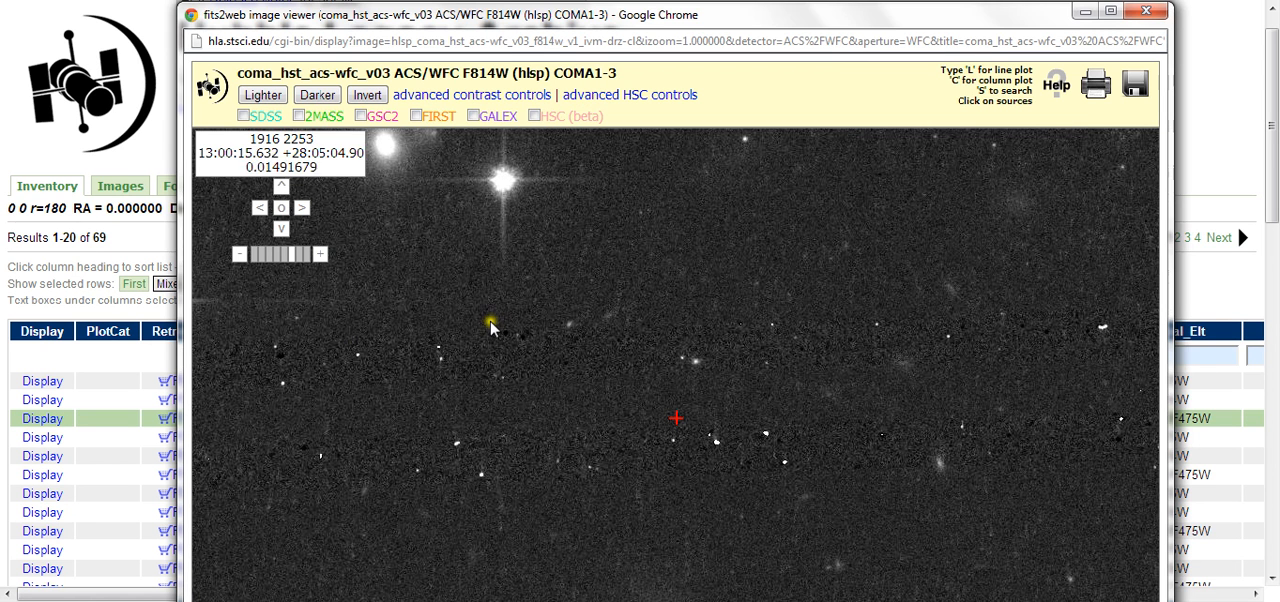
mouse_move(490, 322)
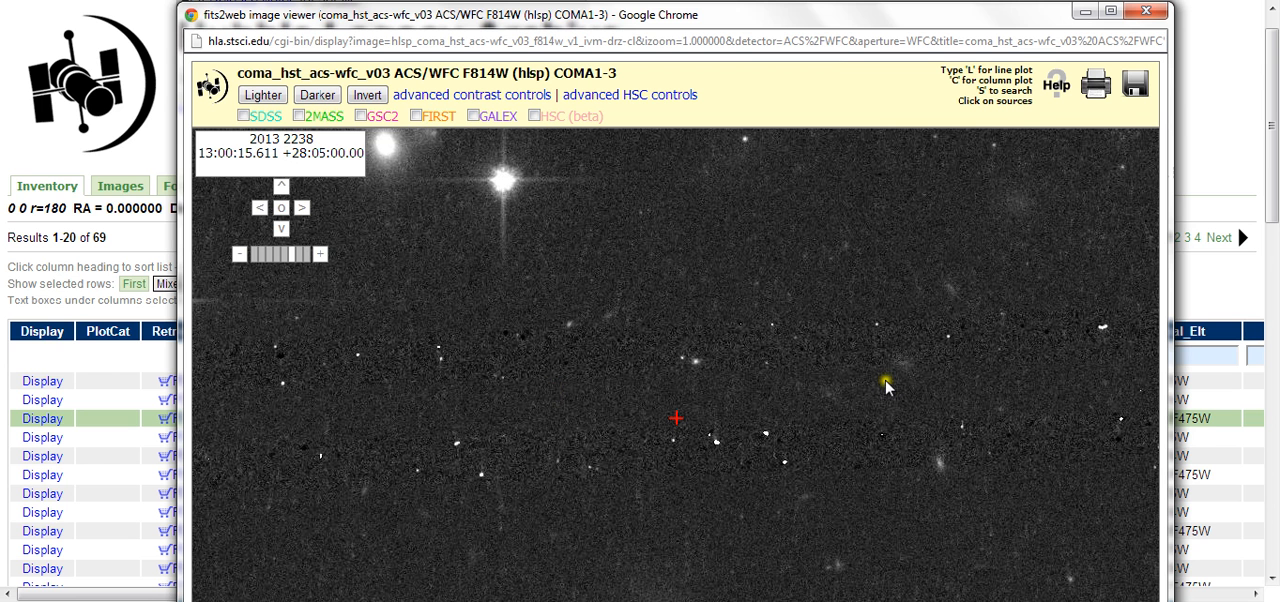
mouse_move(266, 462)
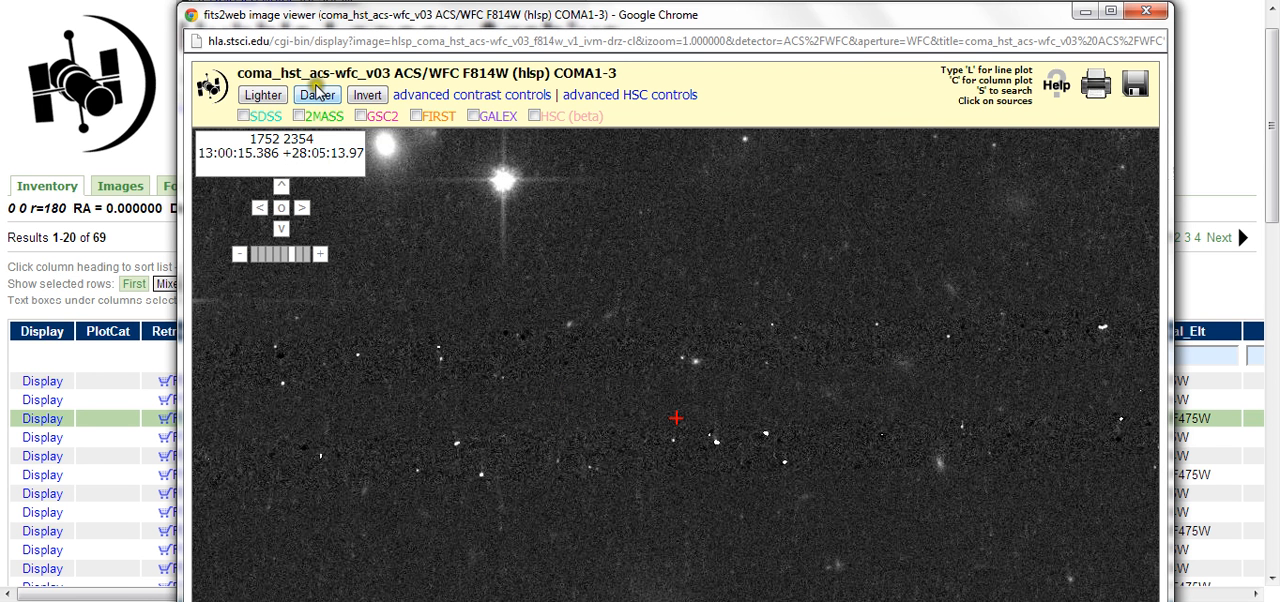
Step: Darken the COMA1-3 F814W frame four steps around the bright star field
click(316, 94)
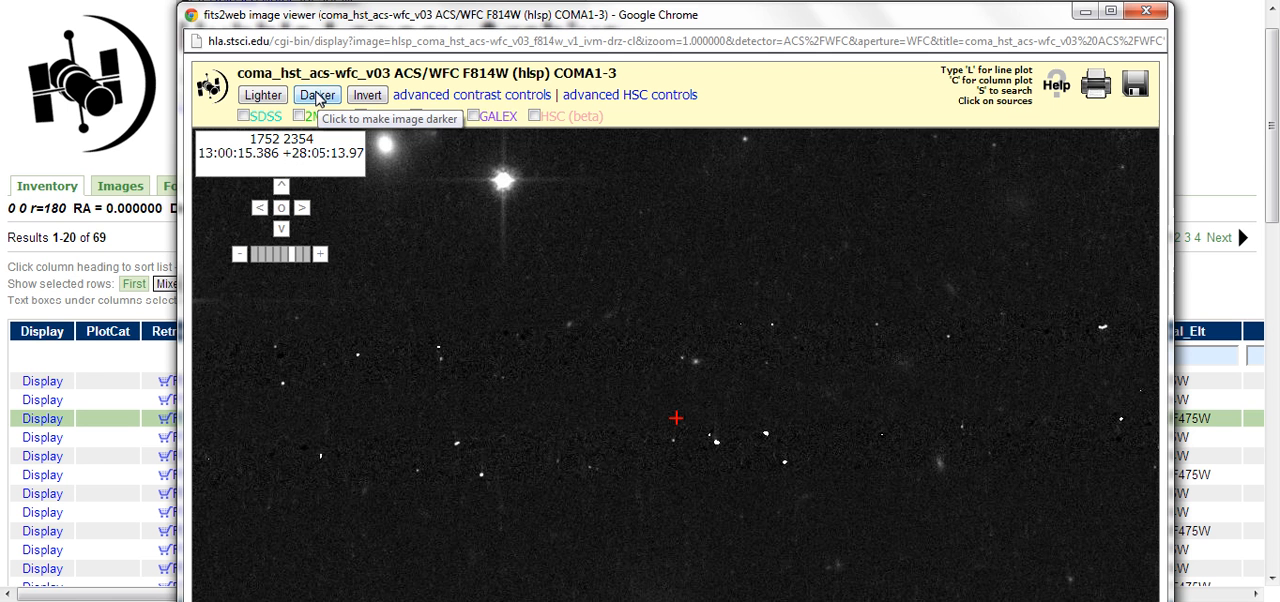
click(316, 94)
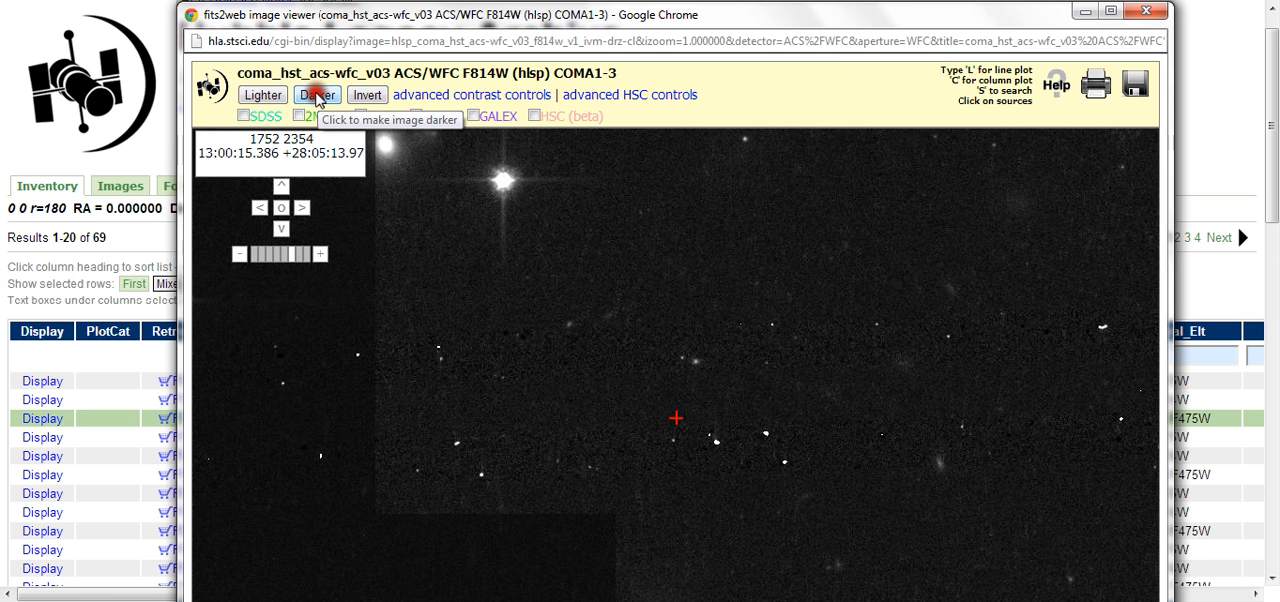
click(316, 94)
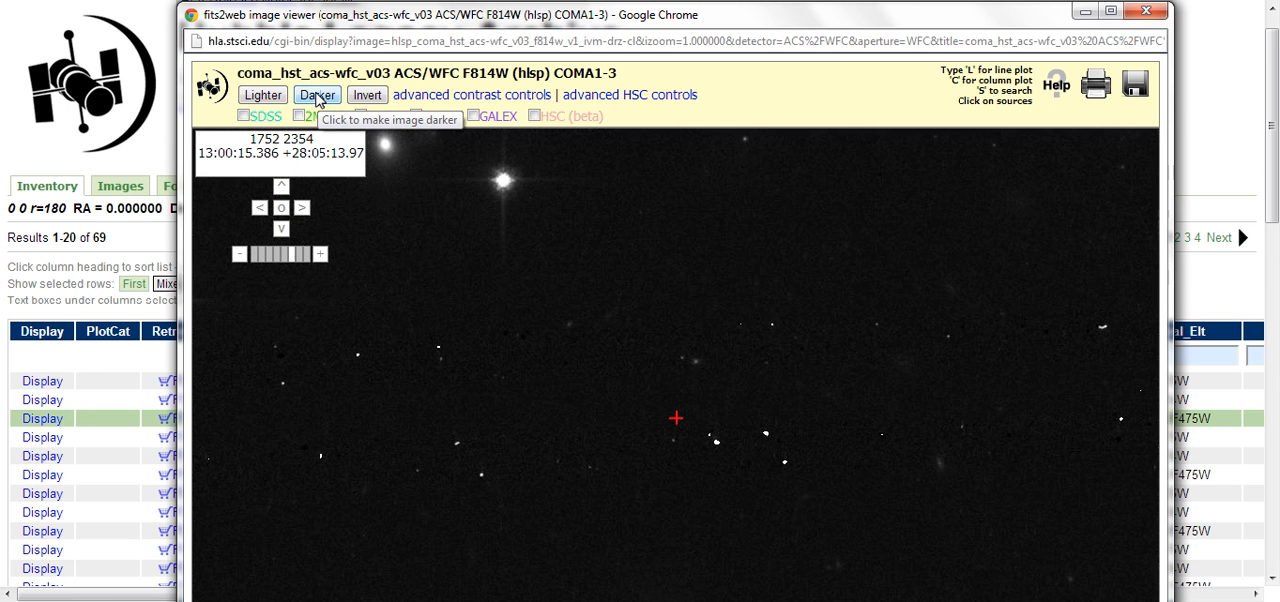
click(316, 94)
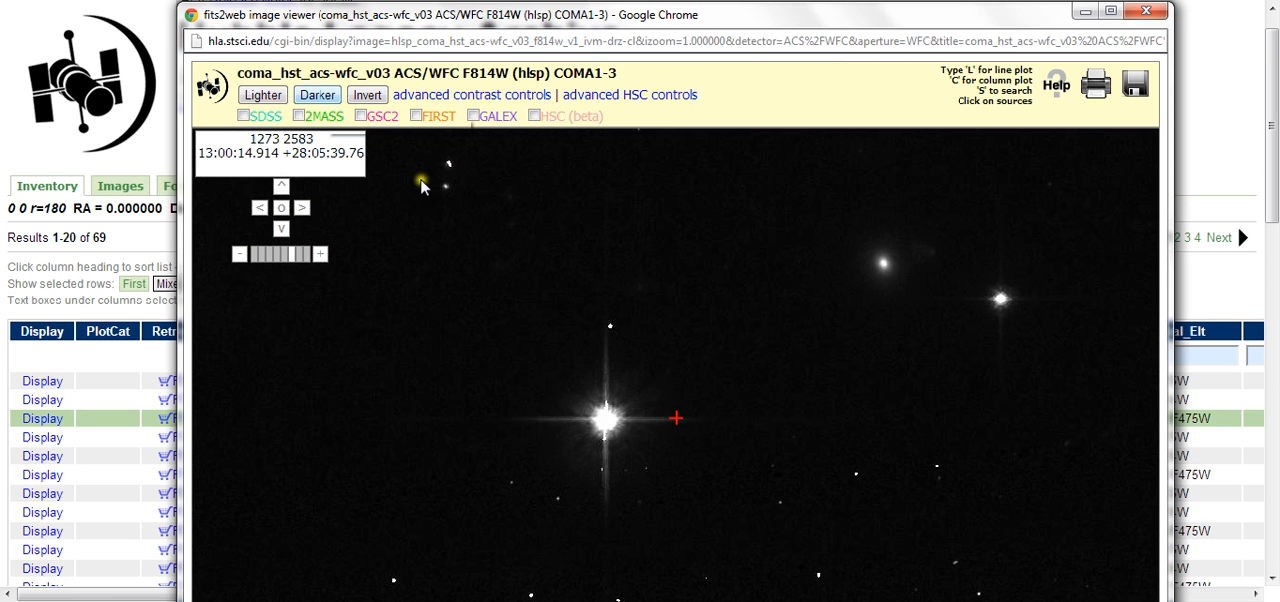
Step: Darken the F814W frame twice, zoom to 4 on the bright star, then darken once more
click(316, 94)
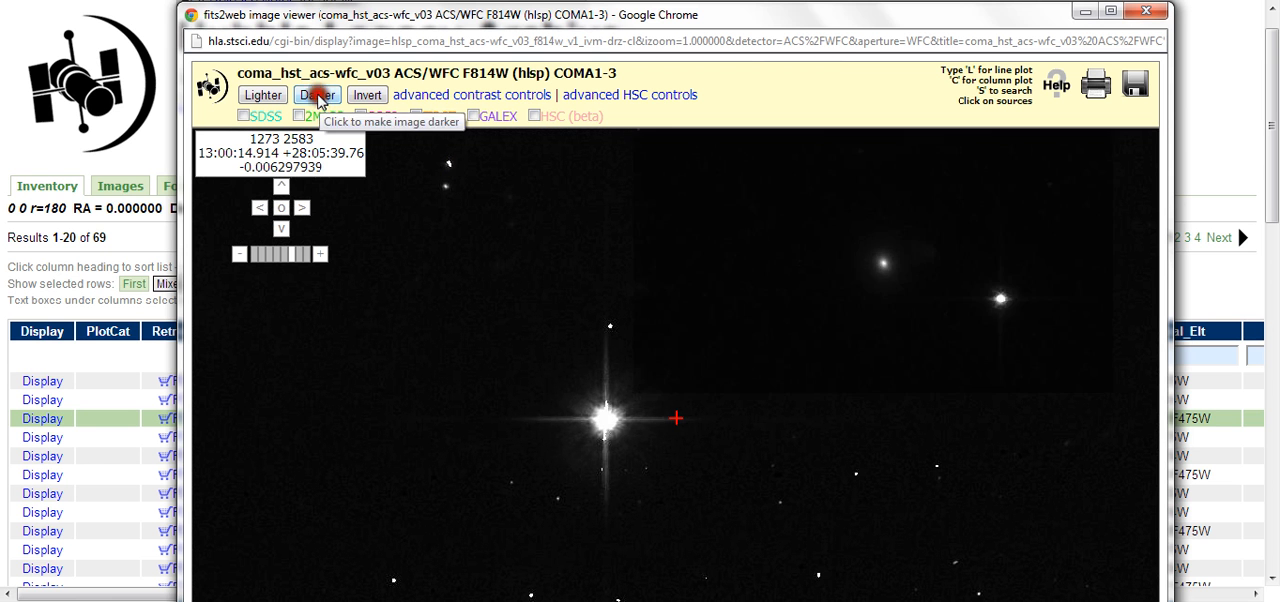
click(316, 94)
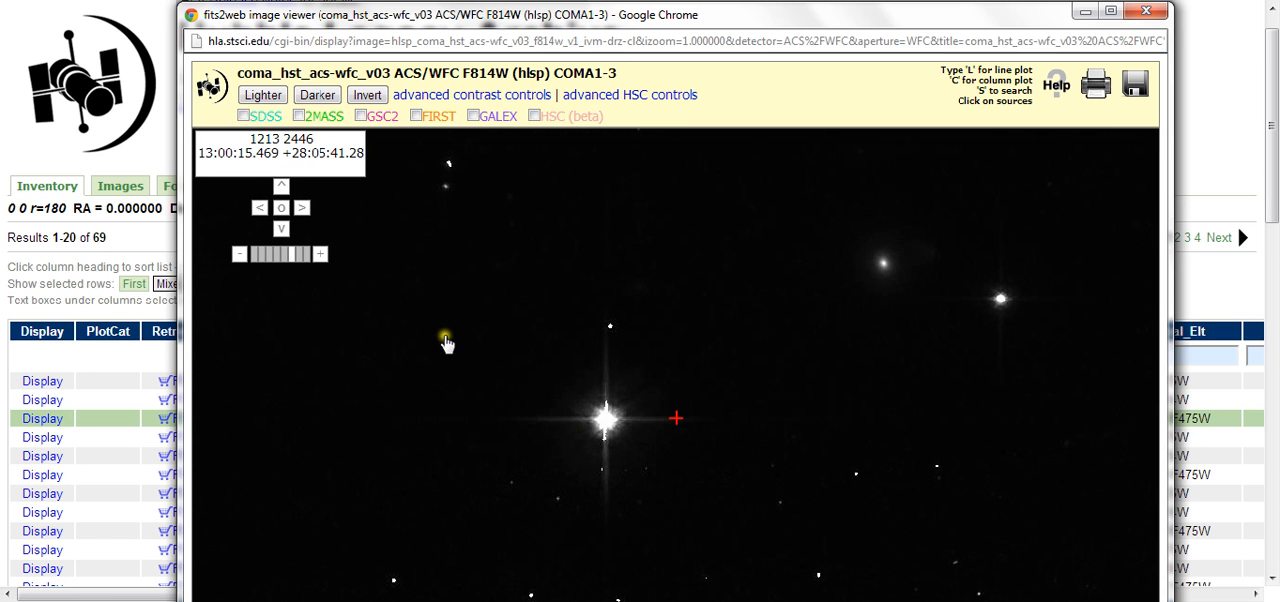
click(316, 252)
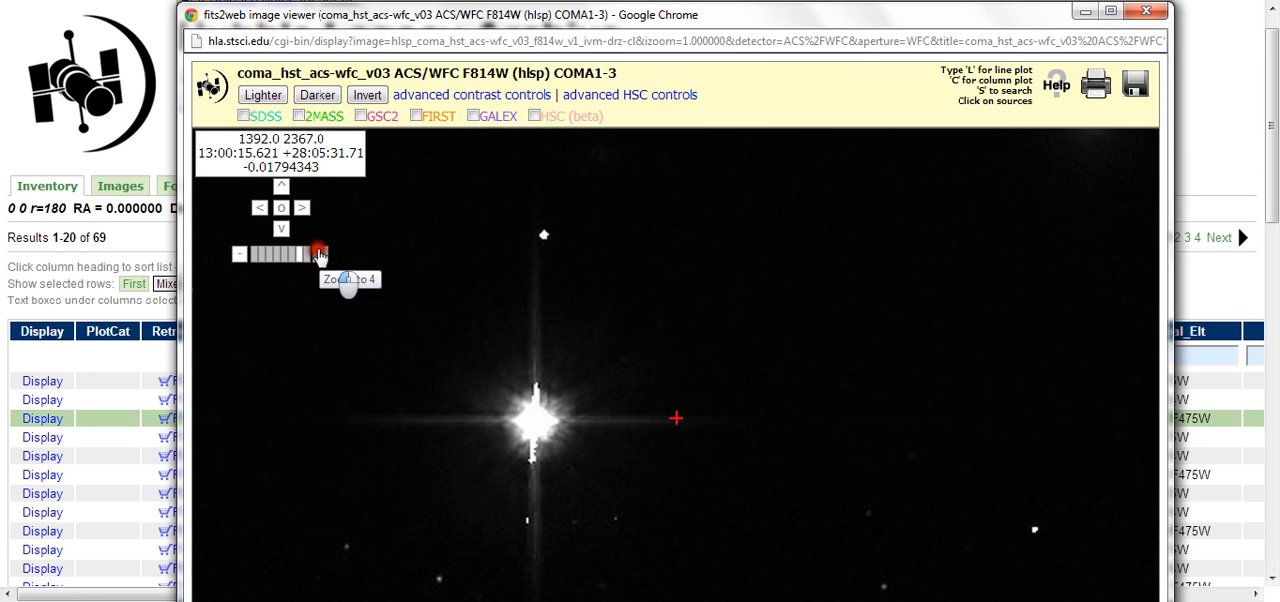
click(320, 254)
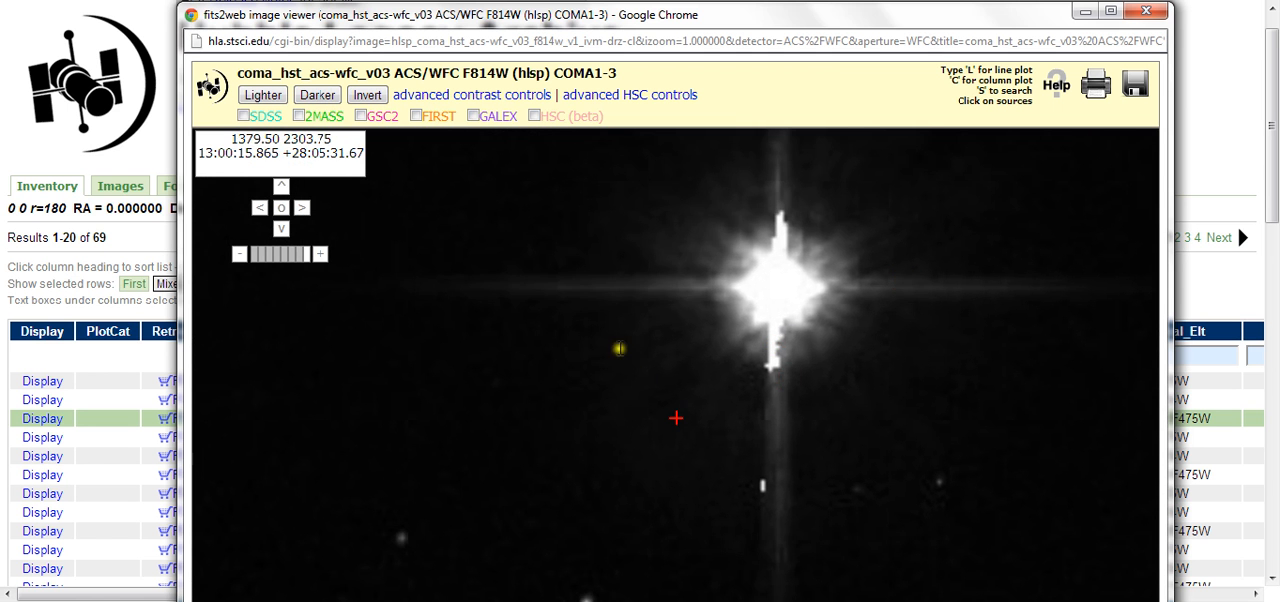
click(316, 94)
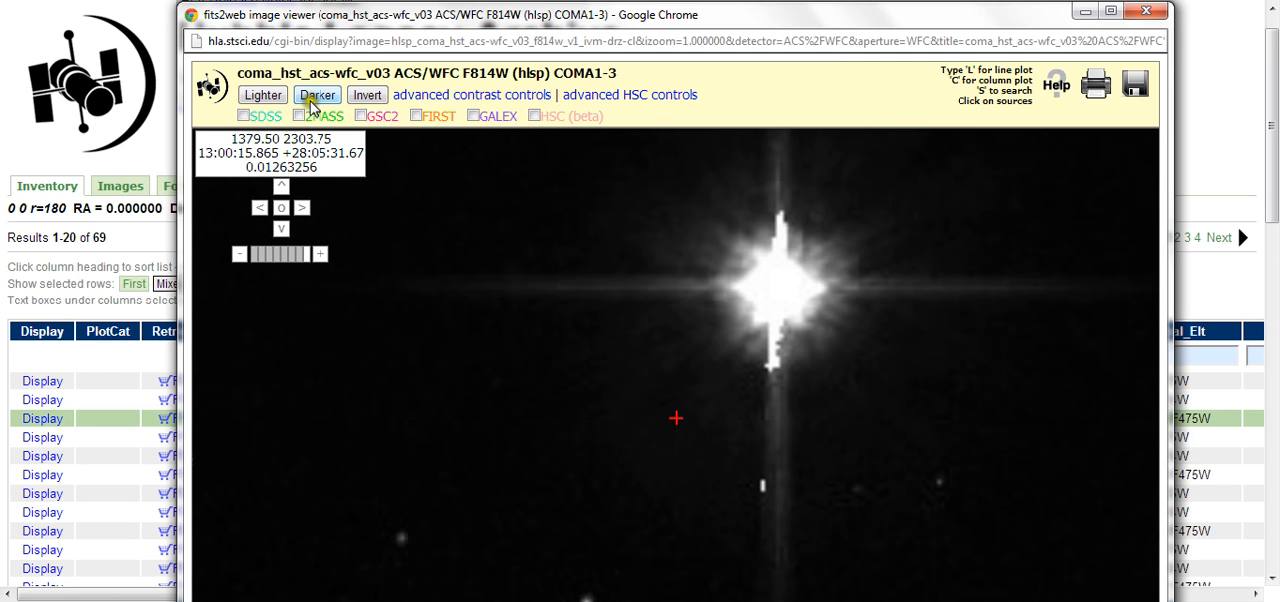
Step: Darken the star view again, then set the zoom slider back to 1 for full scale
click(316, 94)
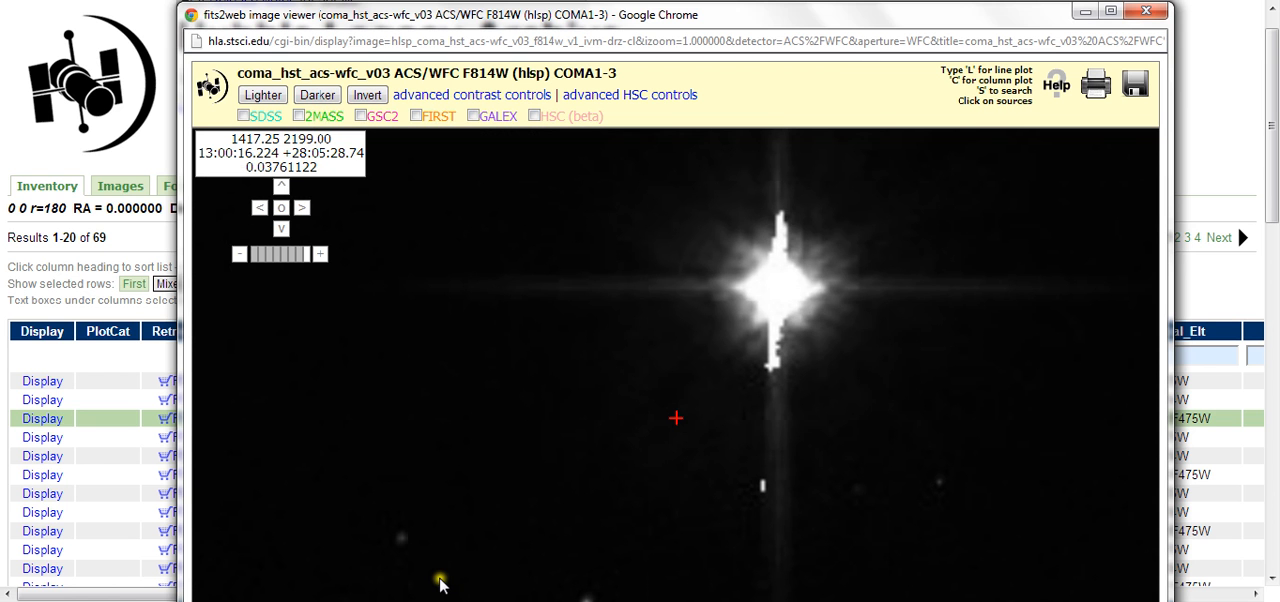
mouse_move(440, 580)
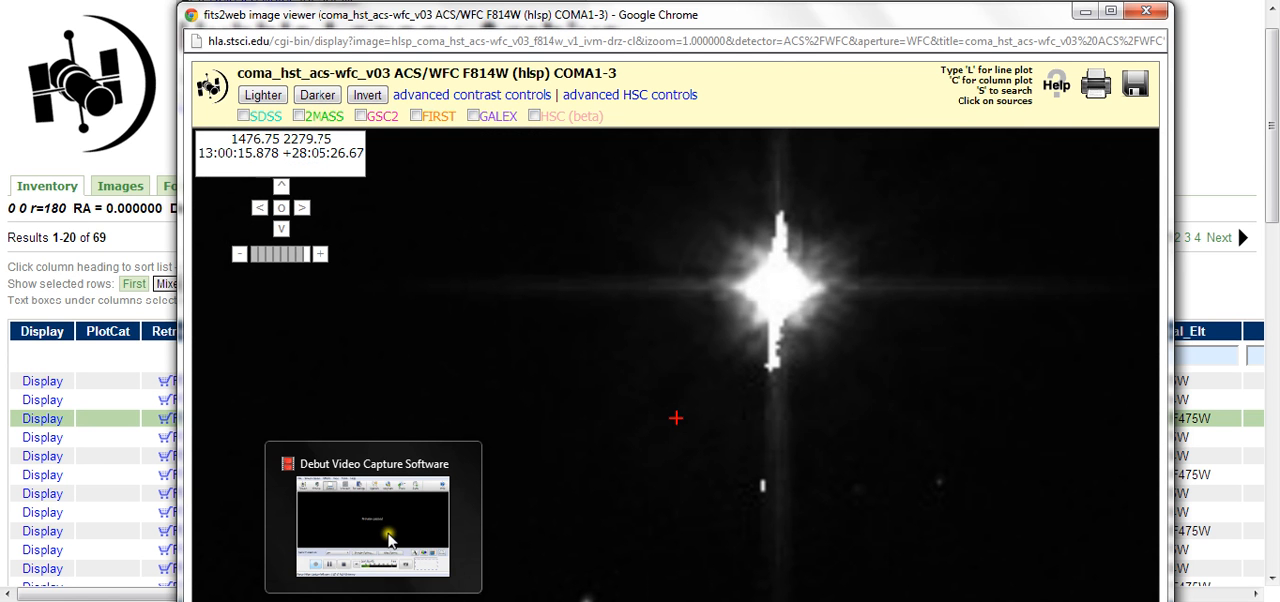
mouse_move(768, 144)
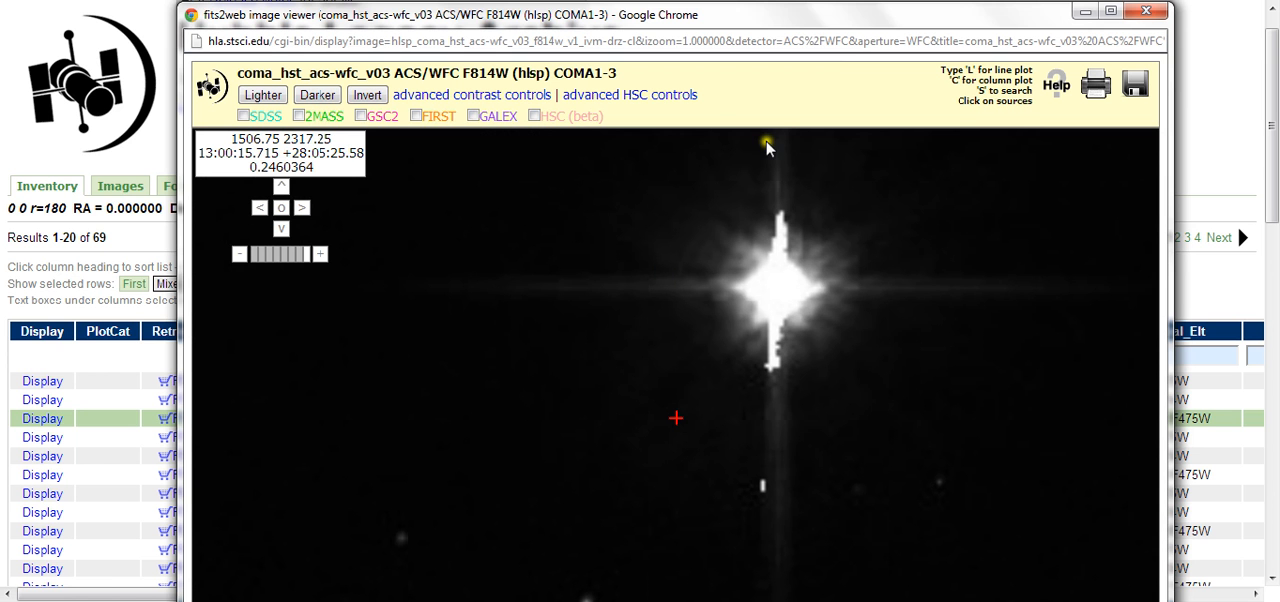
mouse_move(800, 16)
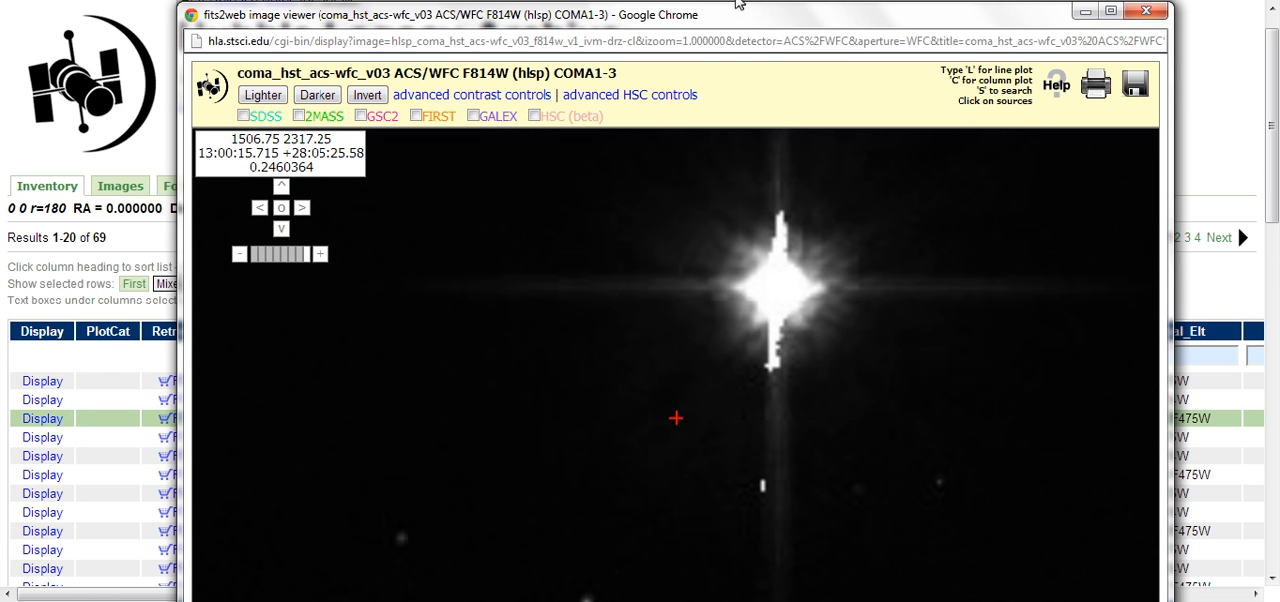
mouse_move(744, 22)
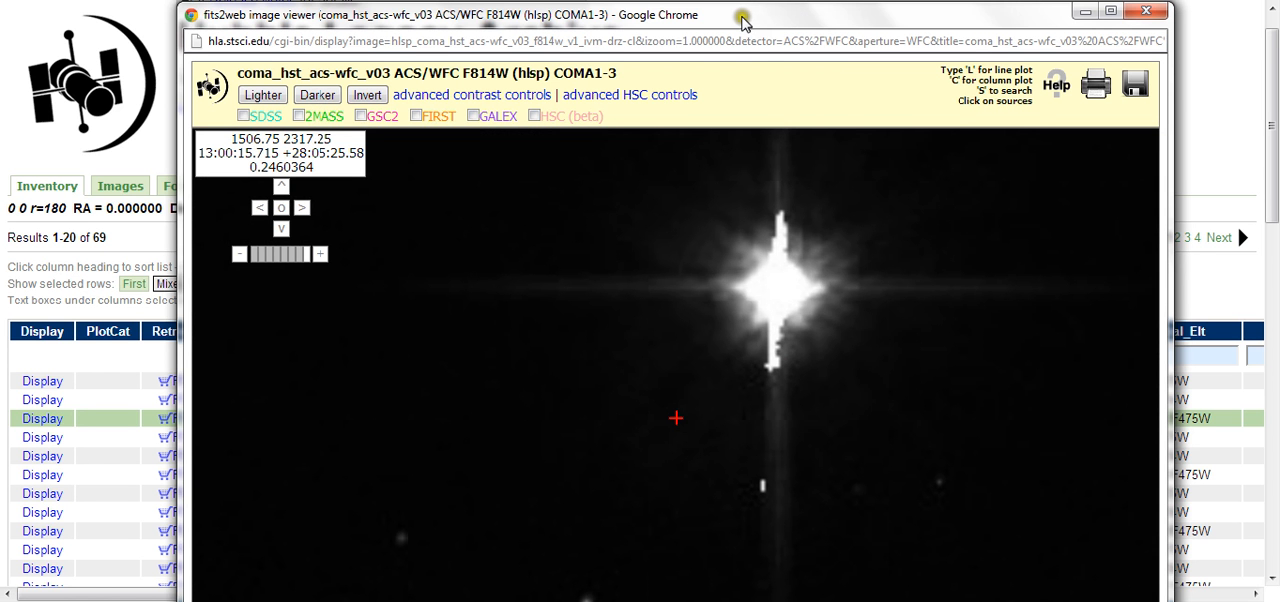
mouse_move(740, 16)
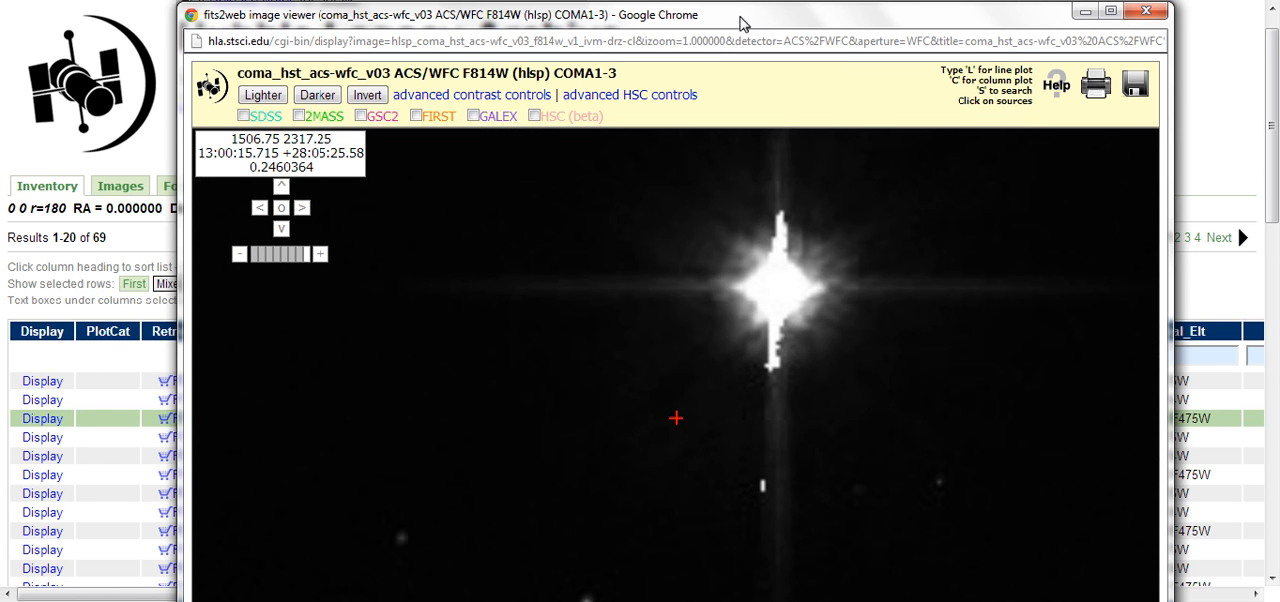
mouse_move(738, 20)
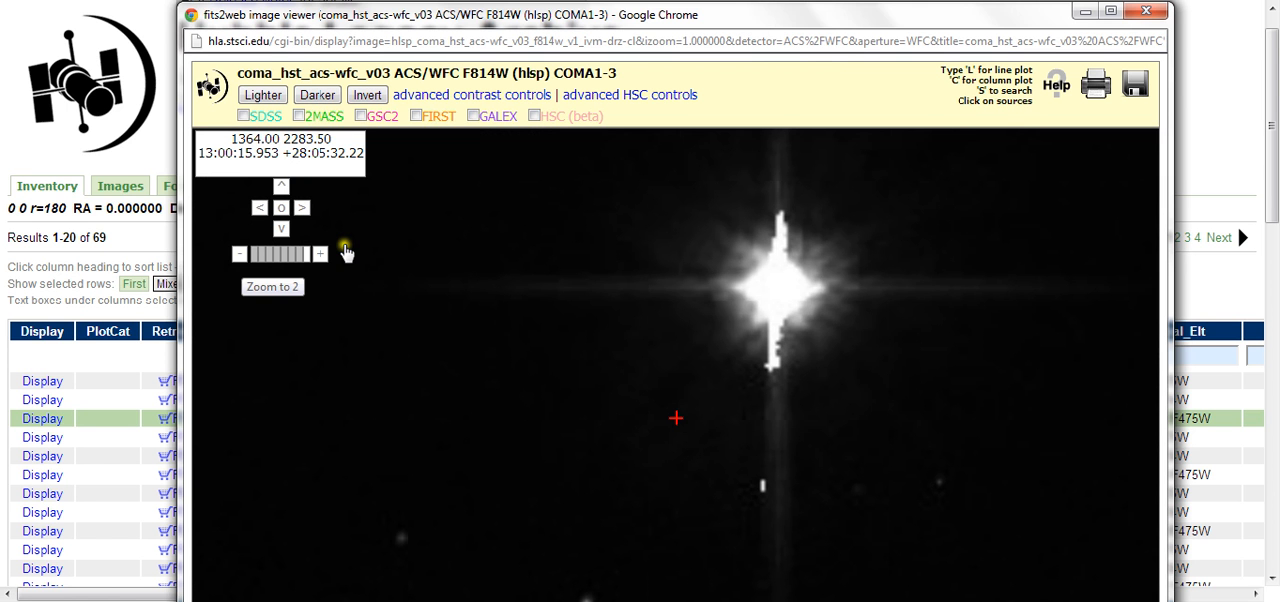
click(240, 252)
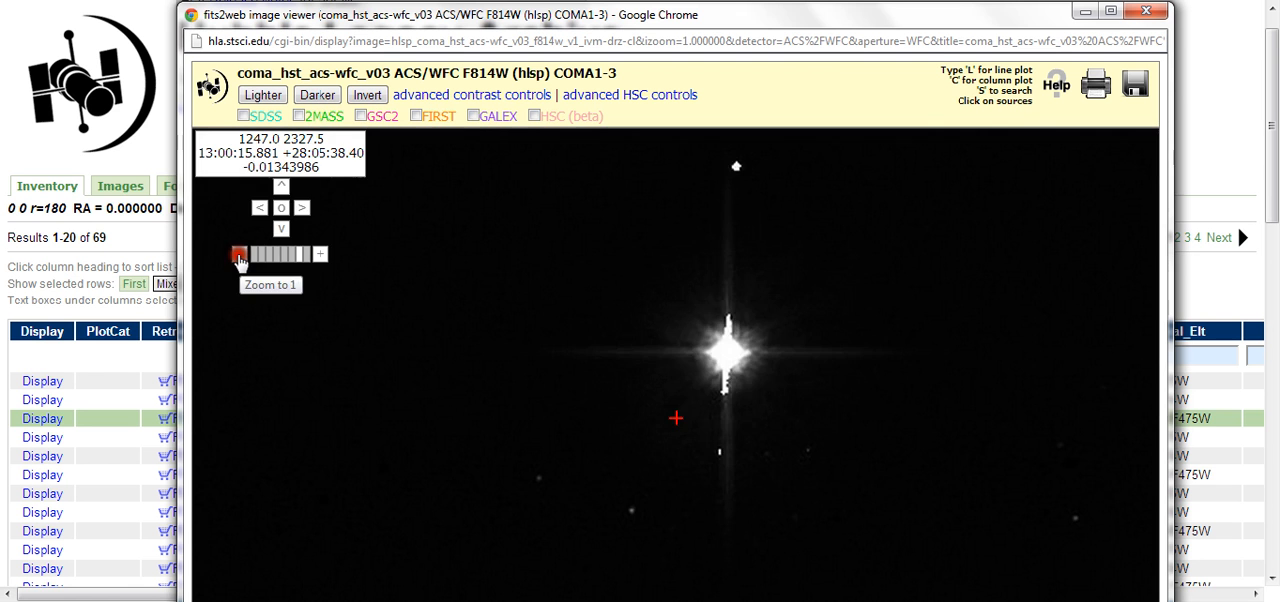